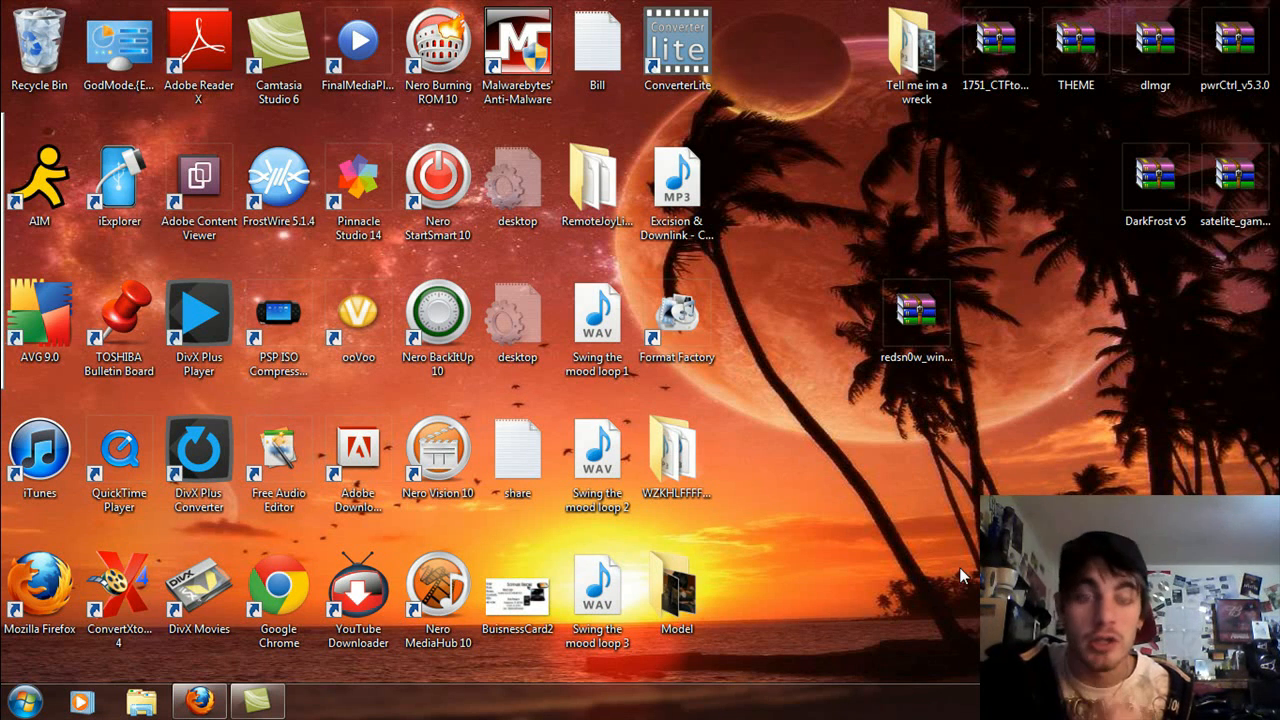
Open the redsn0w zip archive from the desktop in WinRAR, dismissing the license reminder.
{"action": "left_click", "coordinate": [916, 316]}
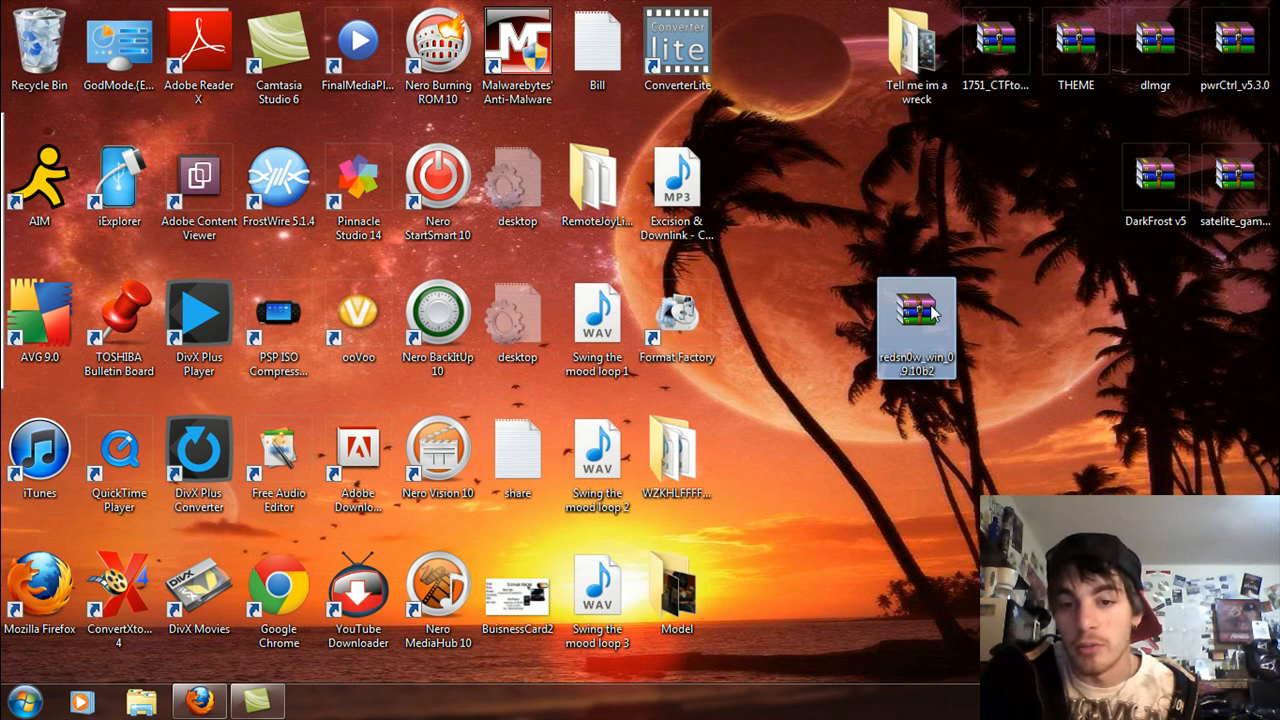
{"action": "mouse_move", "coordinate": [1020, 338]}
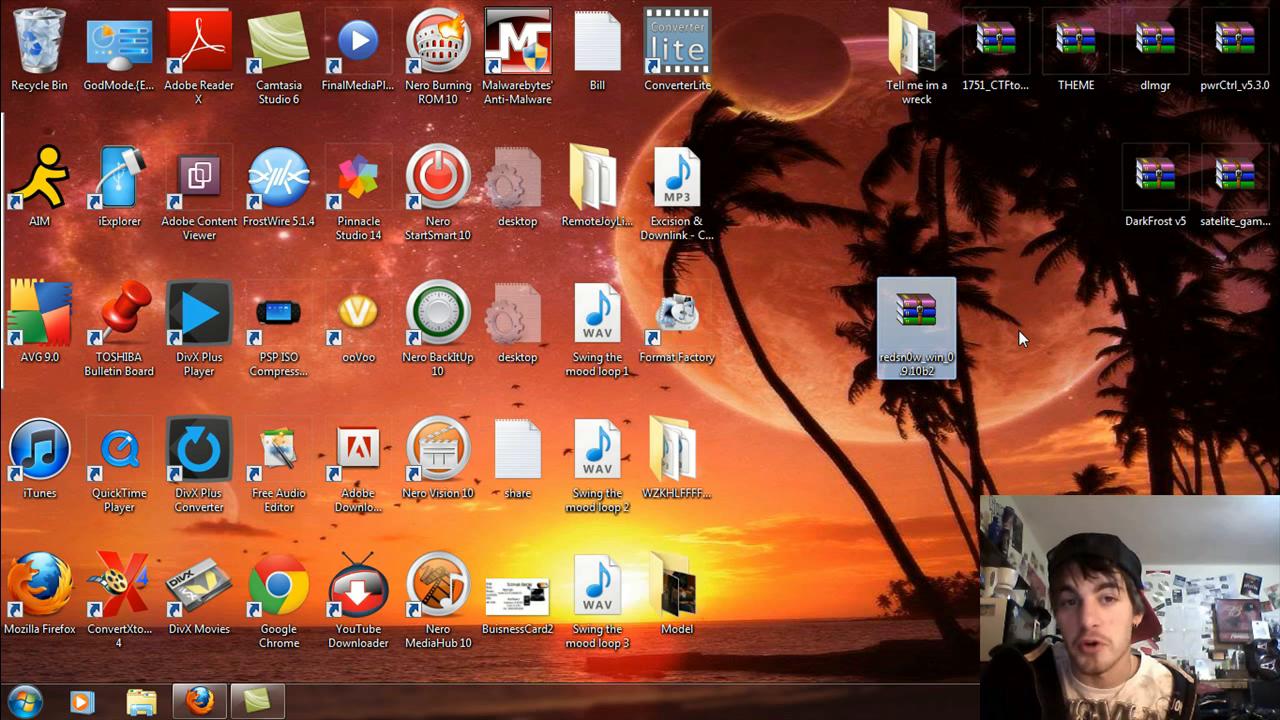
{"action": "mouse_move", "coordinate": [996, 324]}
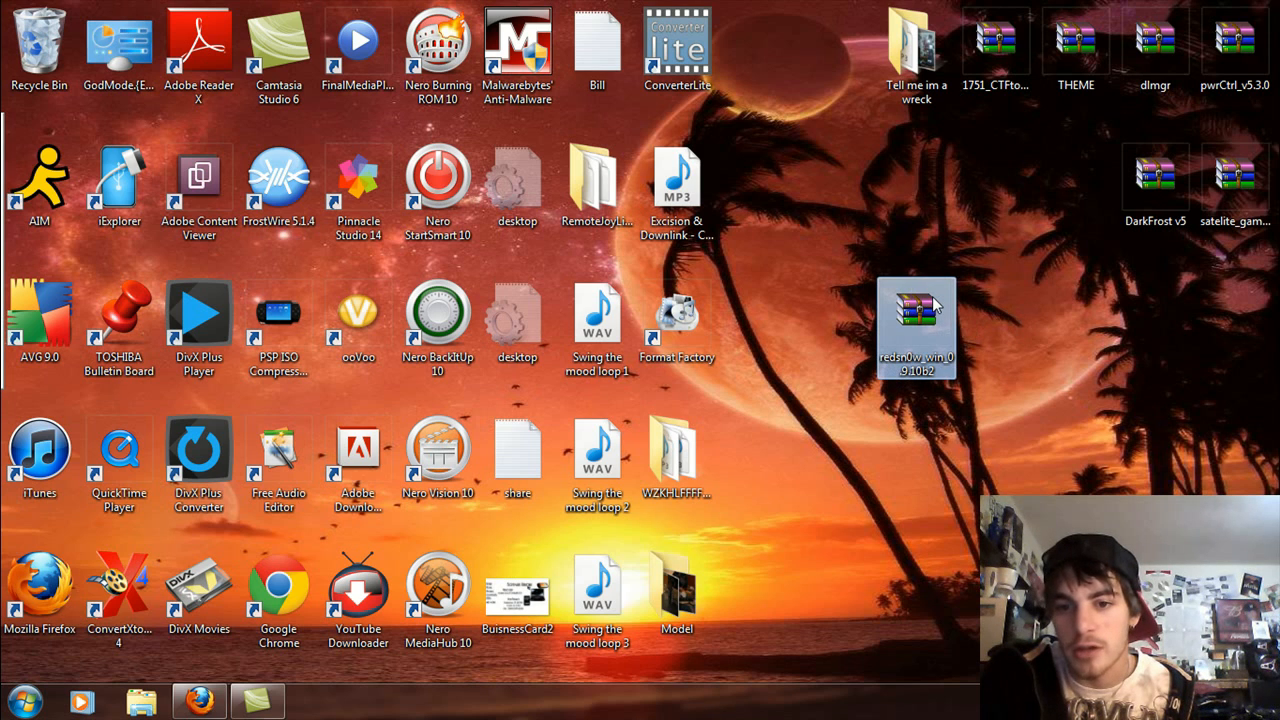
{"action": "double_click", "coordinate": [916, 324]}
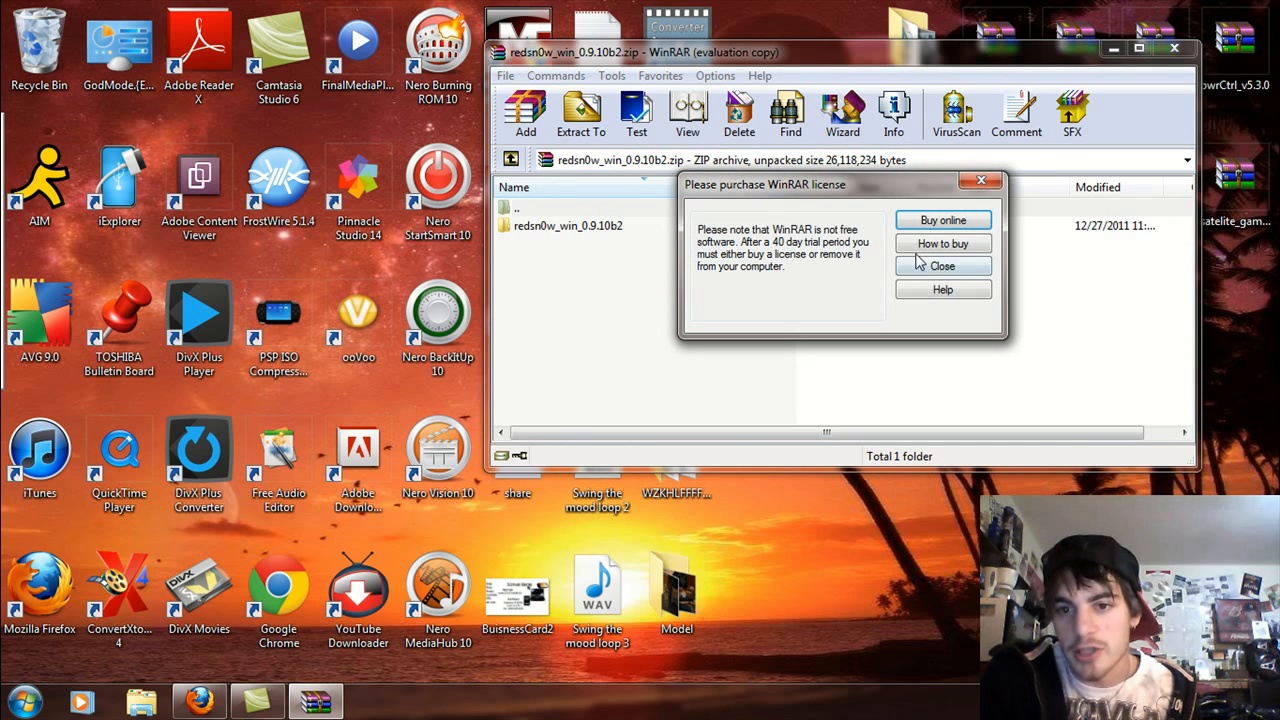
{"action": "left_click", "coordinate": [940, 264]}
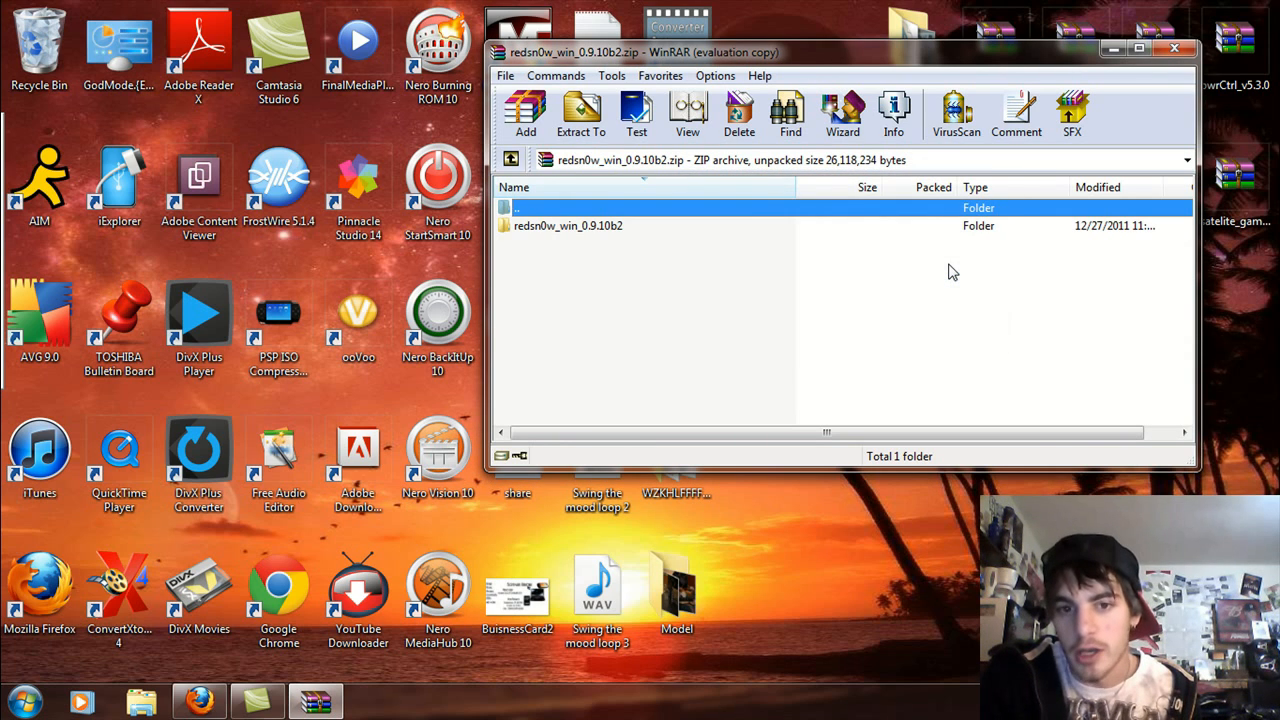
{"action": "mouse_move", "coordinate": [596, 276]}
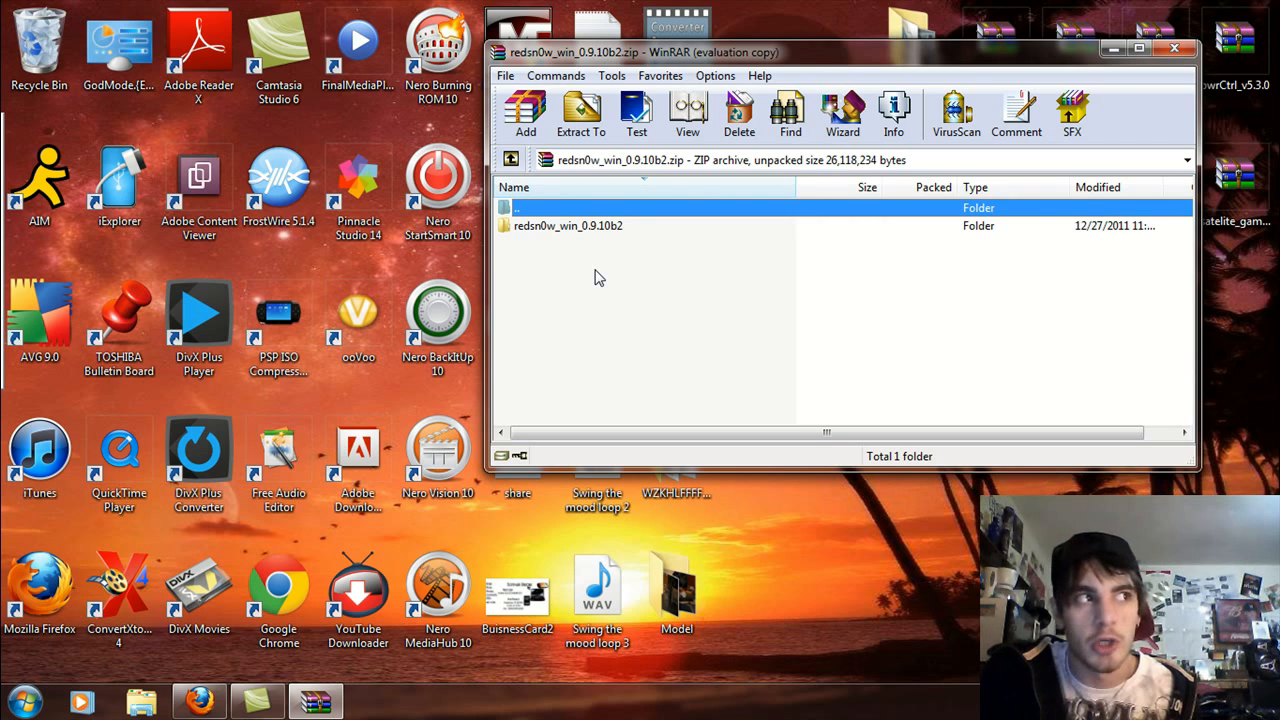
{"action": "mouse_move", "coordinate": [596, 268]}
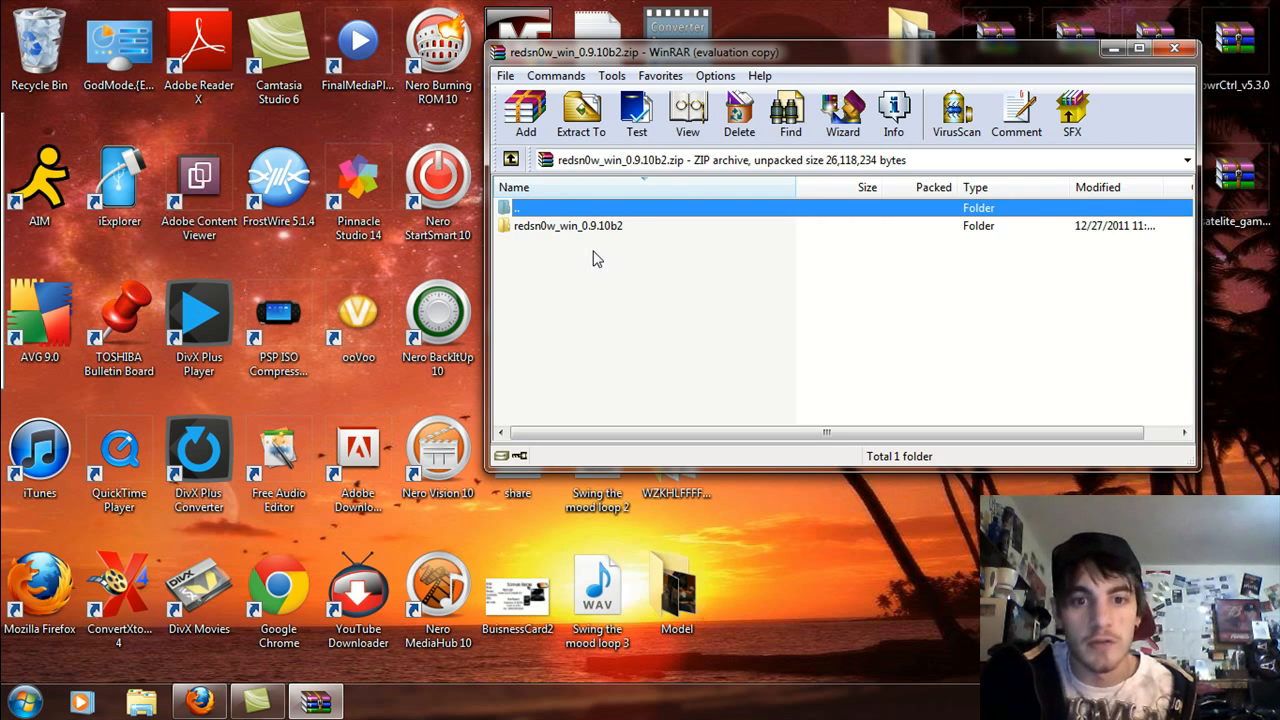
Enter the redsn0w_win_0.9.10b2 folder listing redsn0w.exe, README, license and credits.
{"action": "left_click", "coordinate": [568, 224]}
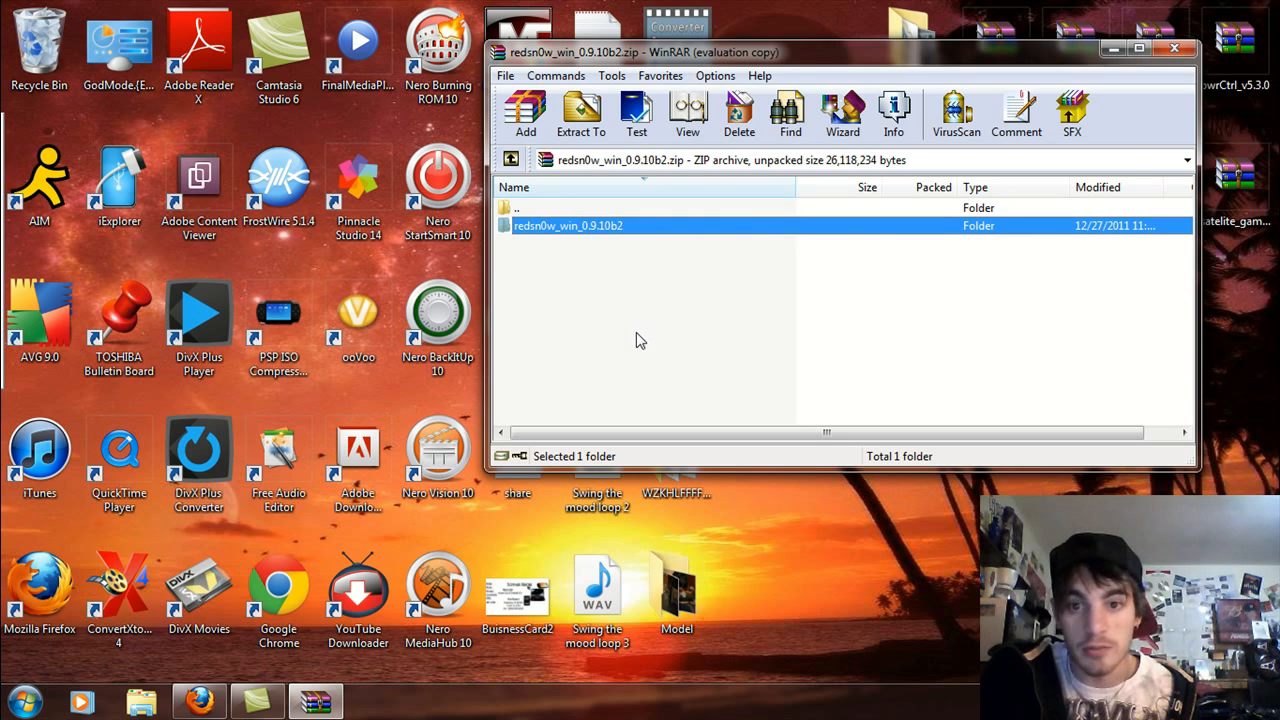
{"action": "mouse_move", "coordinate": [572, 236]}
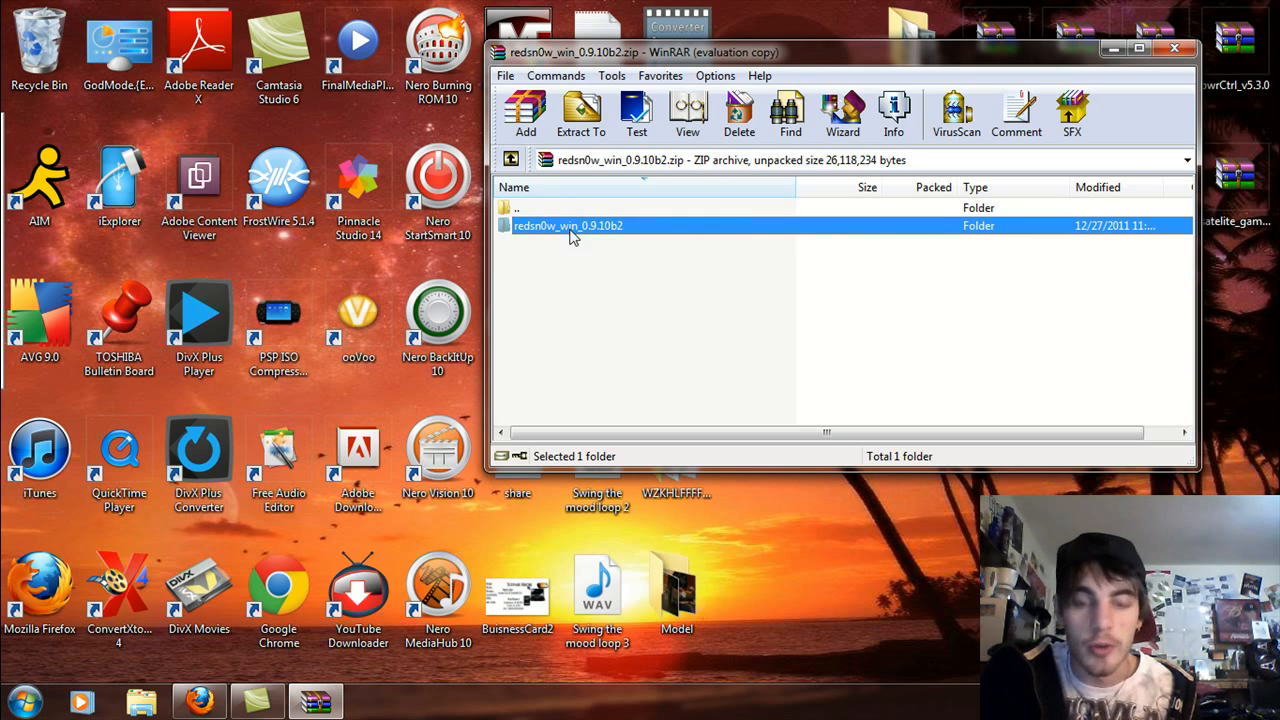
{"action": "mouse_move", "coordinate": [590, 232]}
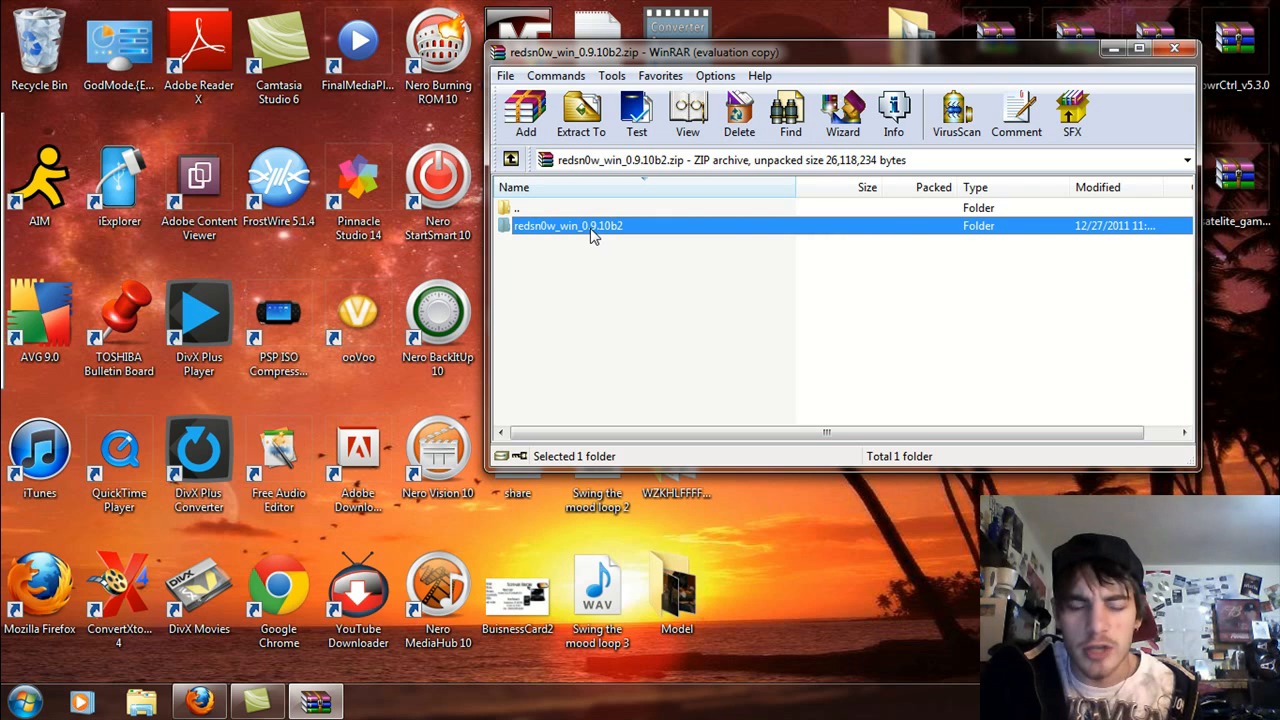
{"action": "double_click", "coordinate": [568, 224]}
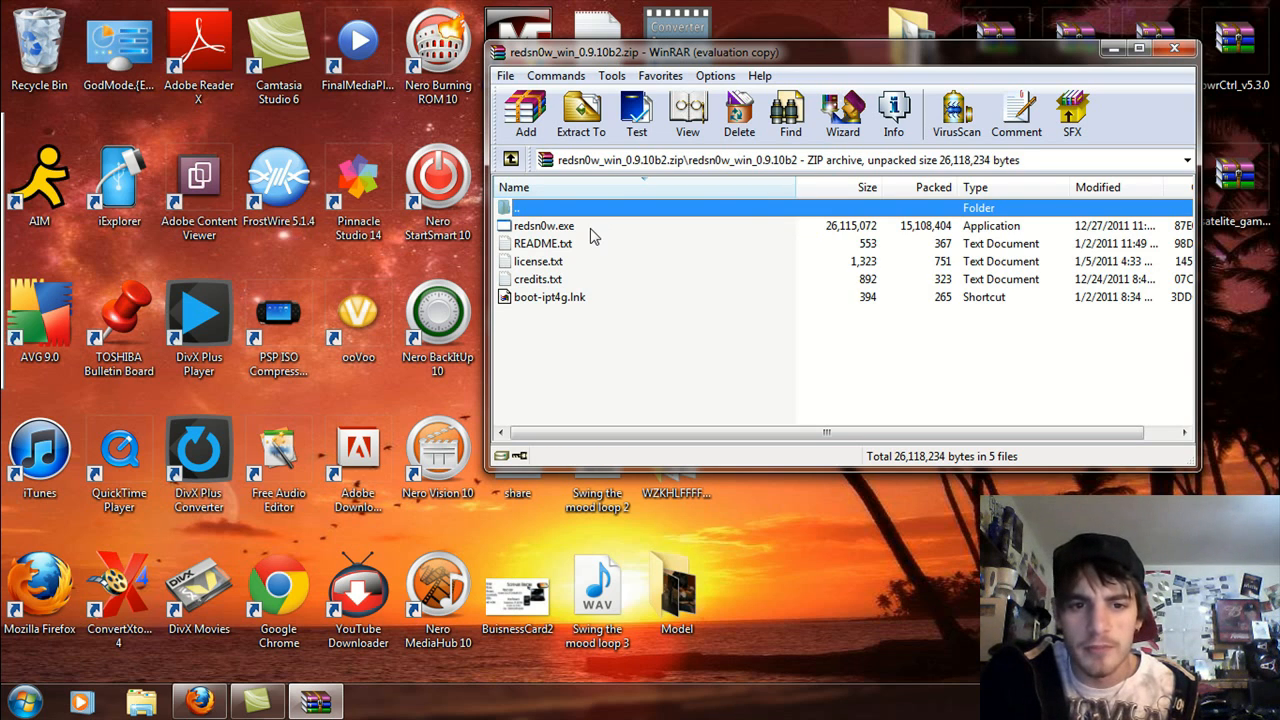
{"action": "mouse_move", "coordinate": [504, 168]}
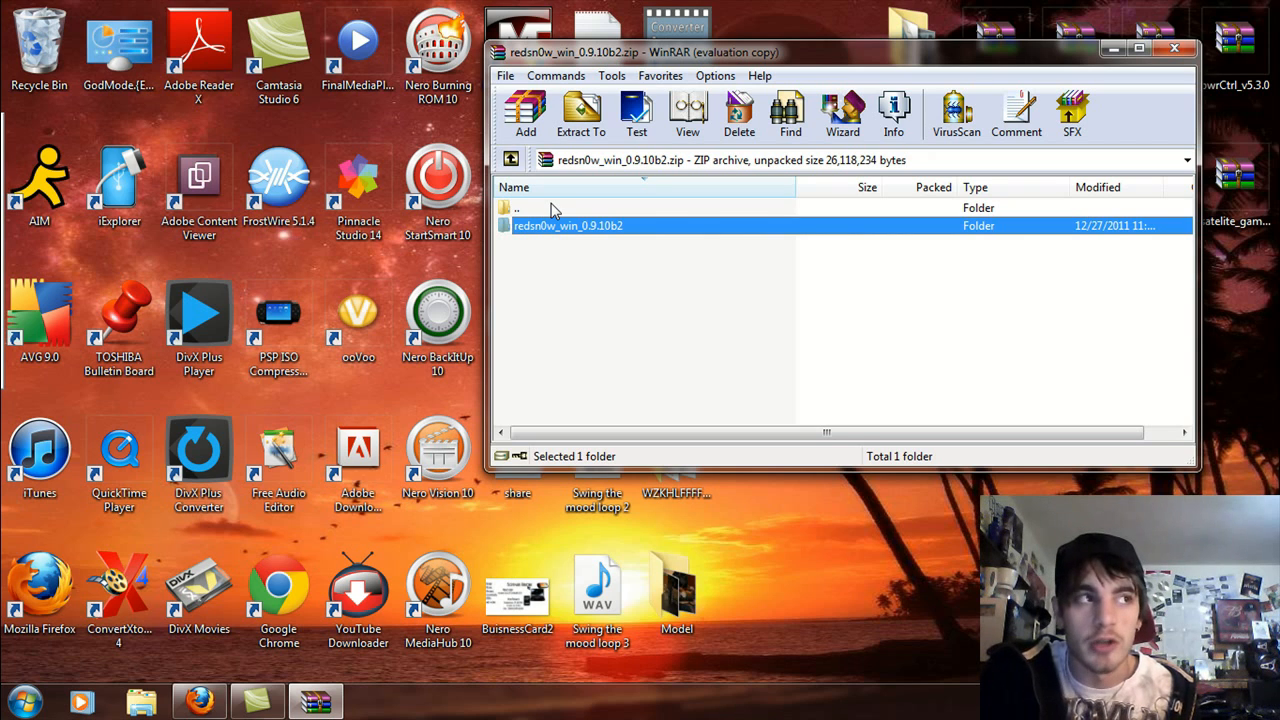
{"action": "mouse_move", "coordinate": [584, 250]}
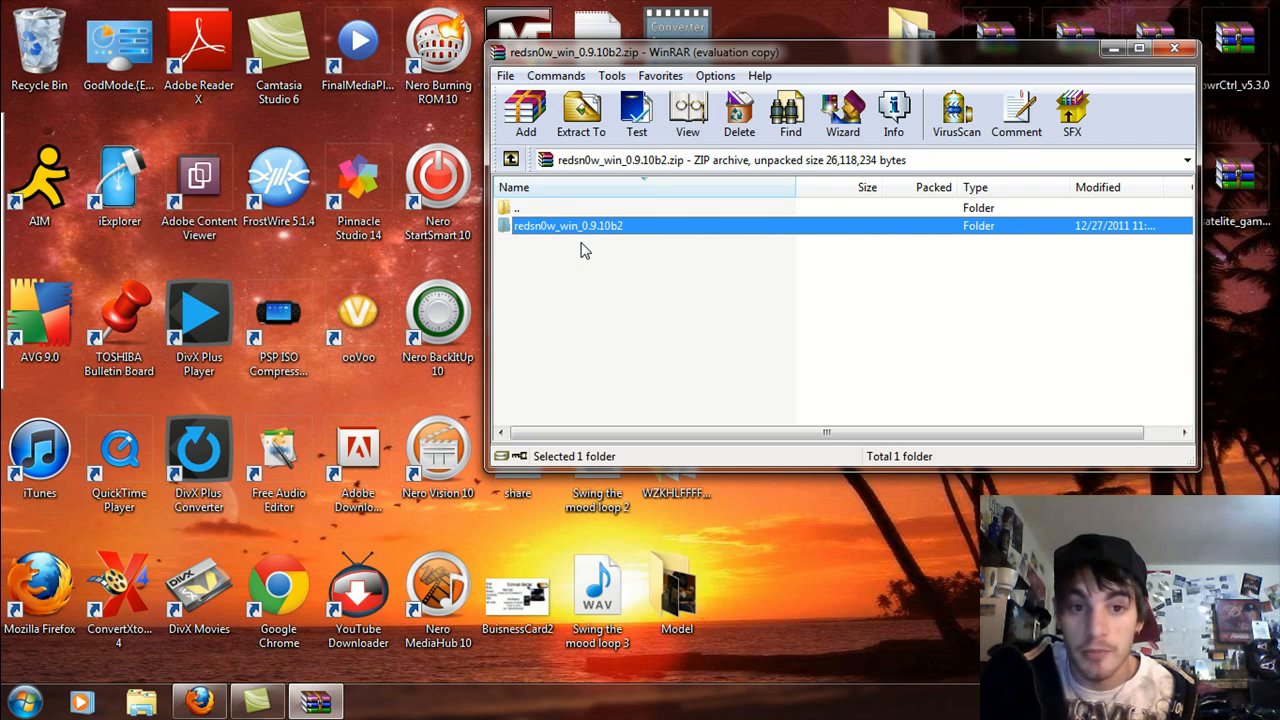
{"action": "double_click", "coordinate": [568, 224]}
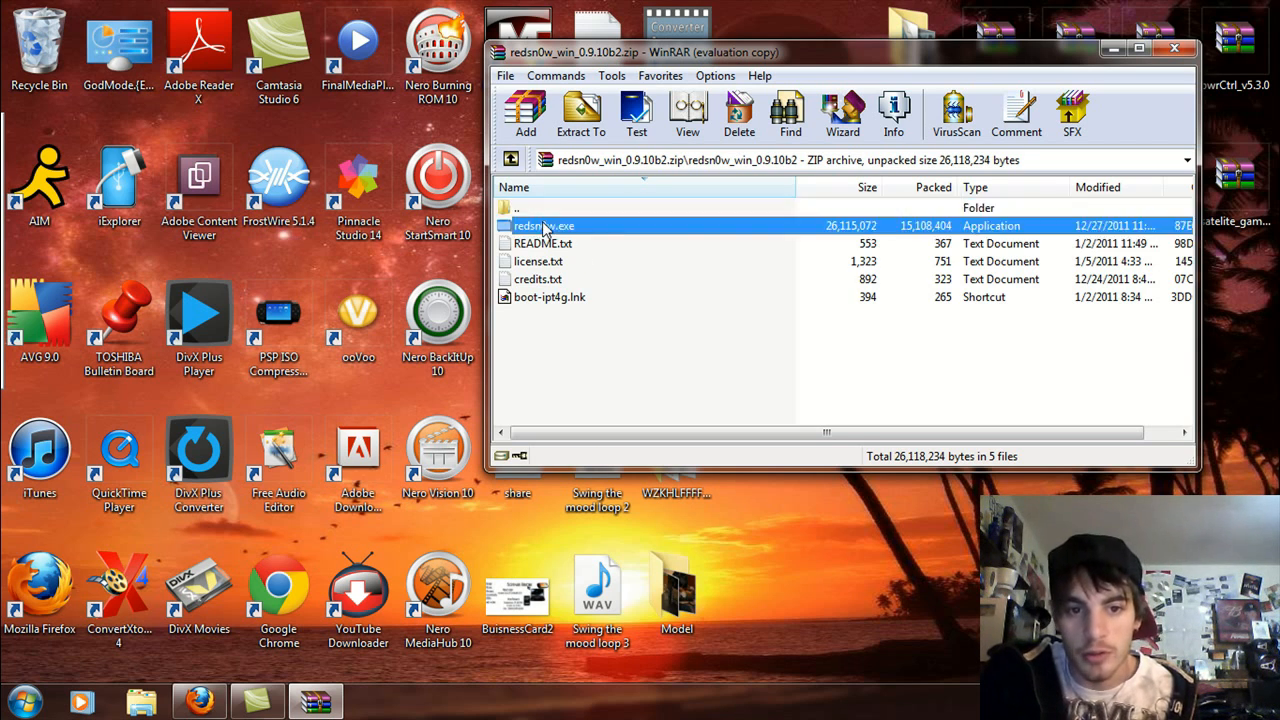
Run redsn0w.exe from the archive and allow it through the Windows Firewall.
{"action": "double_click", "coordinate": [544, 224]}
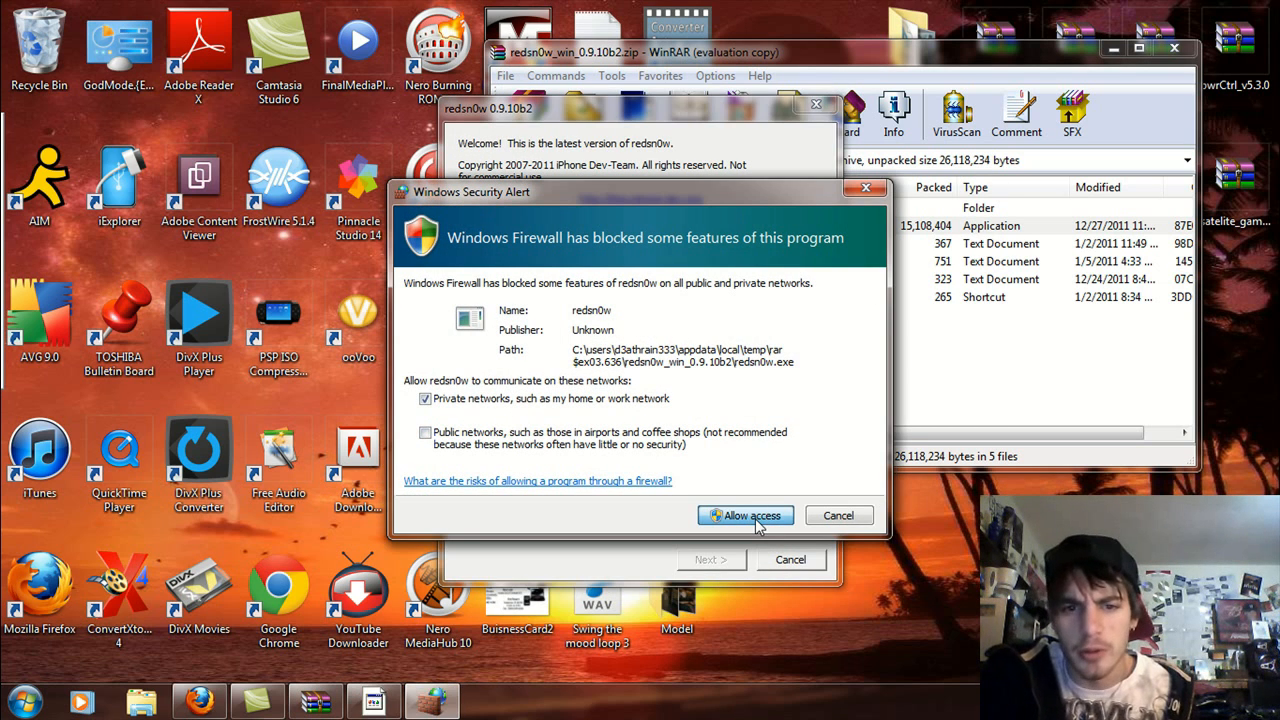
{"action": "left_click", "coordinate": [744, 516]}
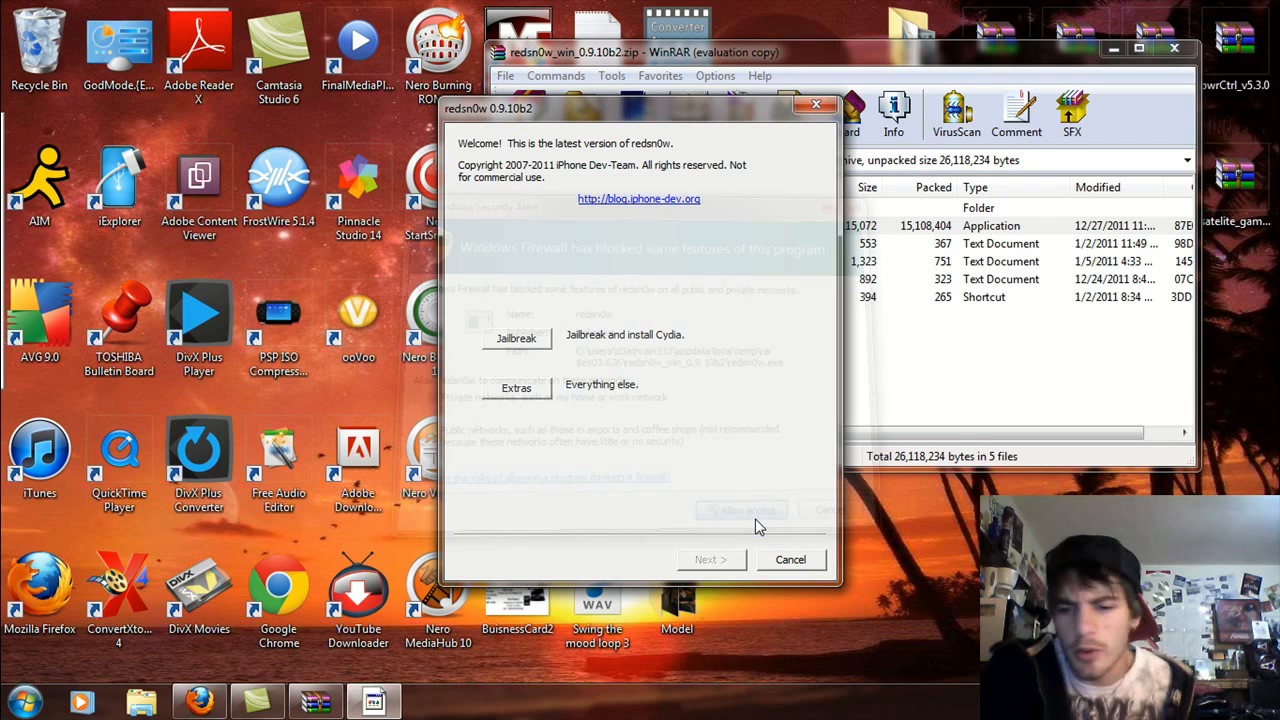
{"action": "left_click", "coordinate": [740, 510]}
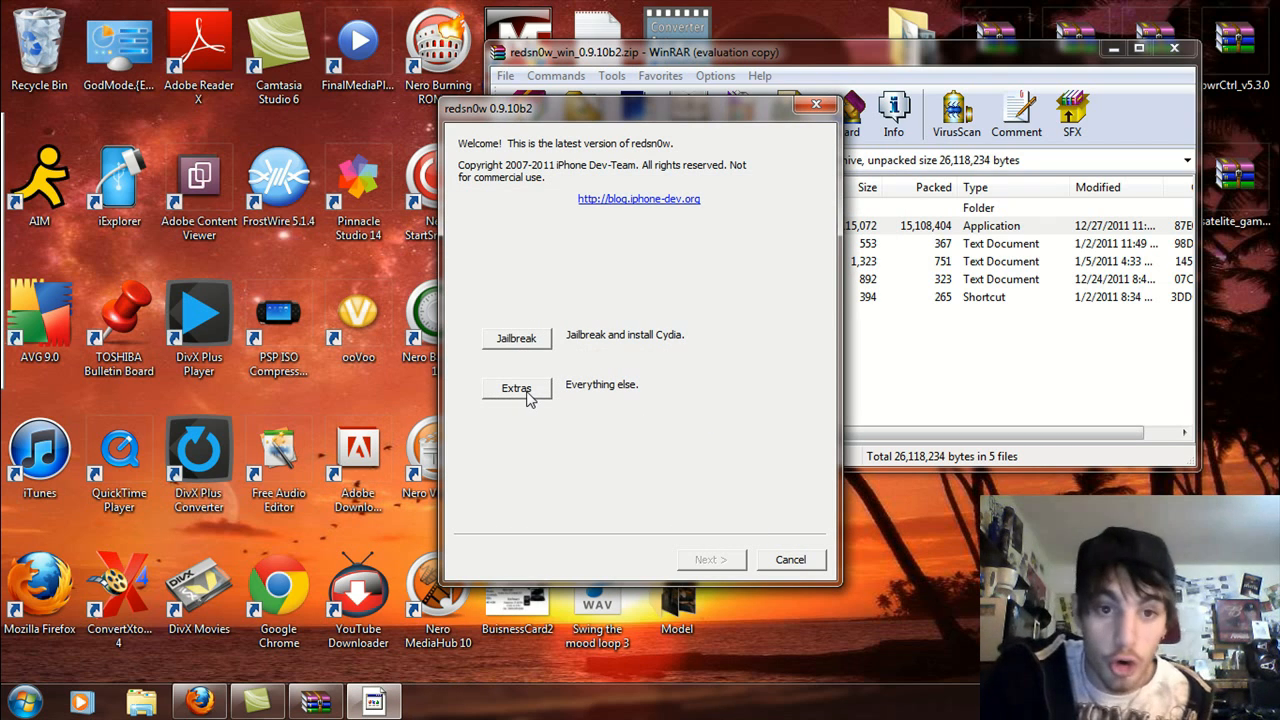
Via Extras > Select IPSW, load iPhone2,1_5.0_9A334_Restore from Downloads and acknowledge the identified build.
{"action": "left_click", "coordinate": [516, 388]}
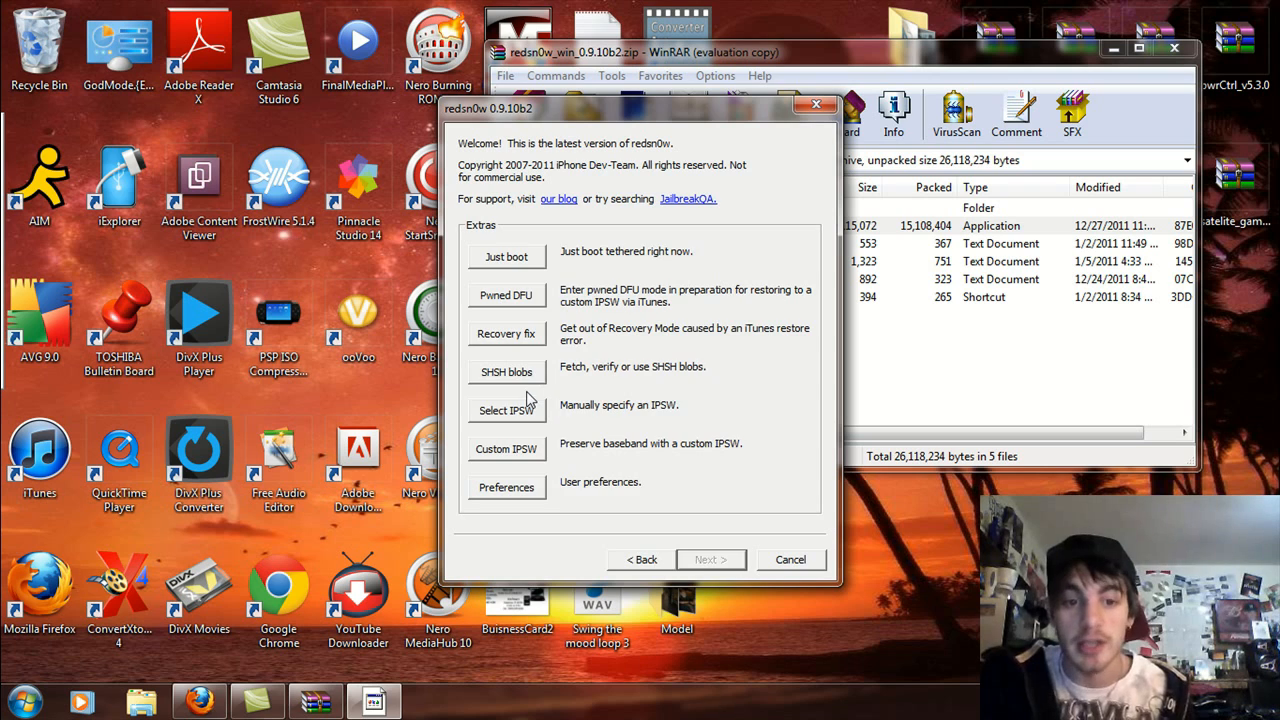
{"action": "mouse_move", "coordinate": [570, 336]}
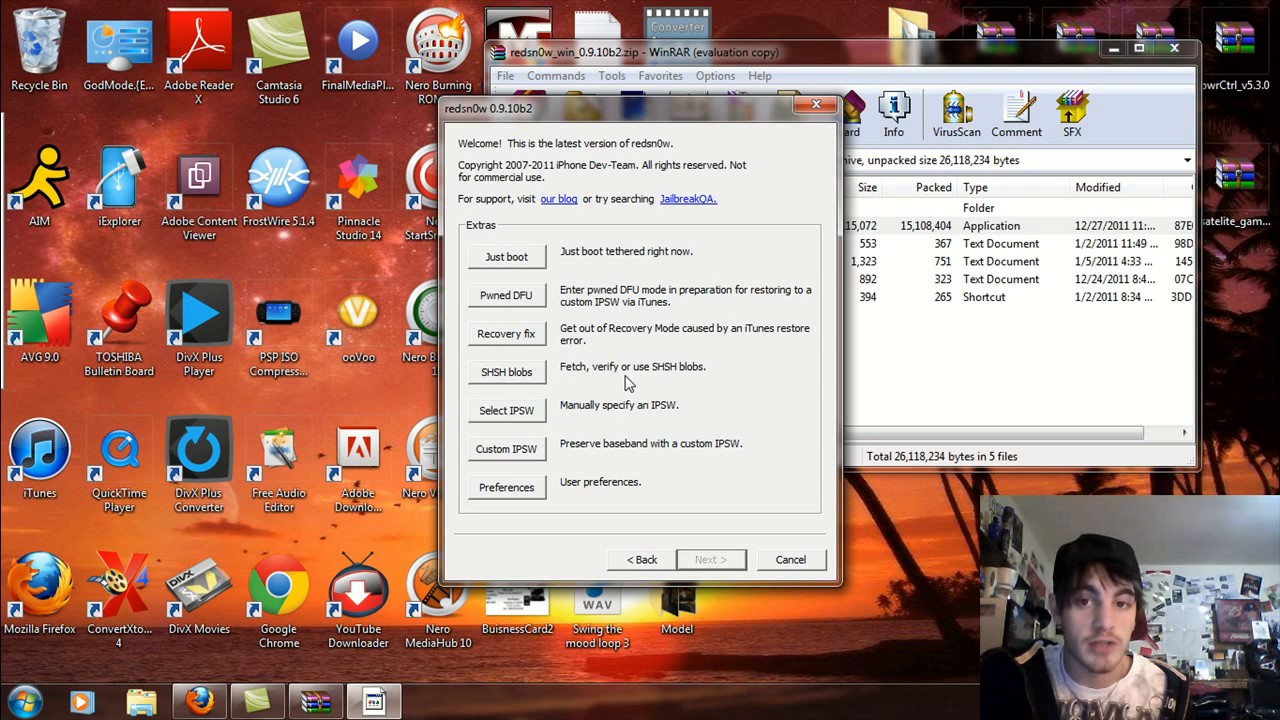
{"action": "mouse_move", "coordinate": [652, 400]}
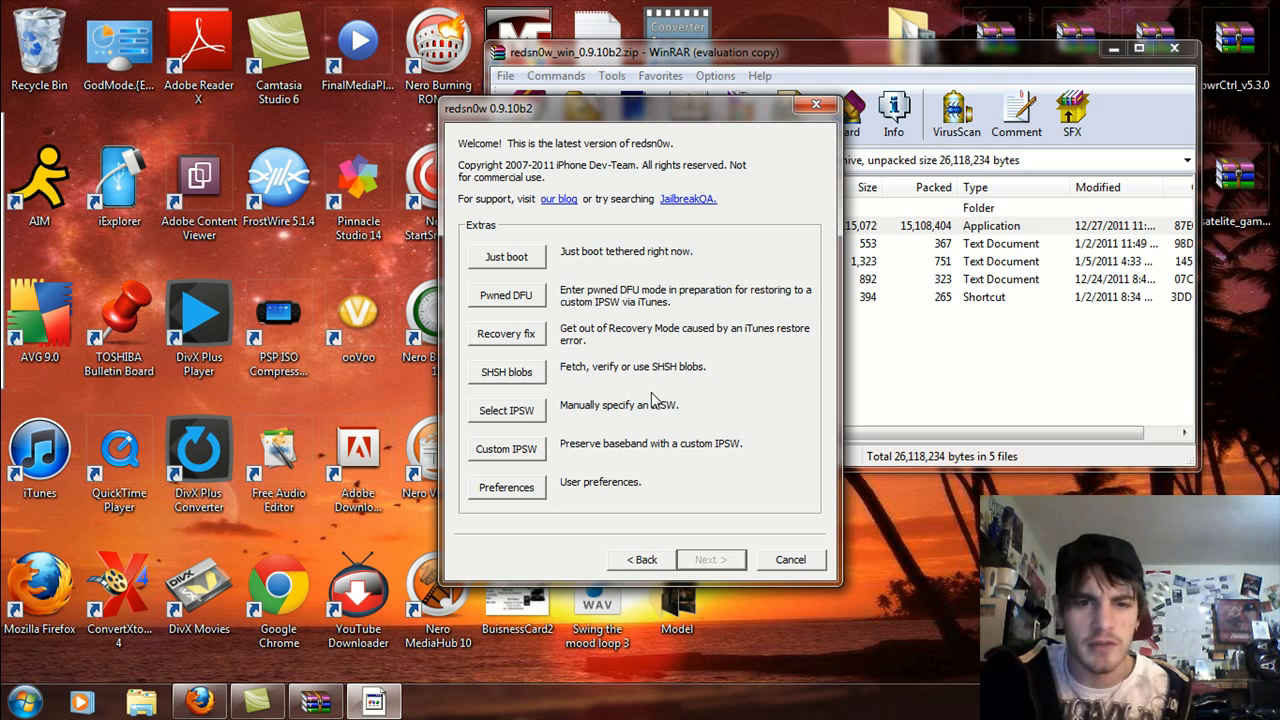
{"action": "left_click", "coordinate": [506, 410]}
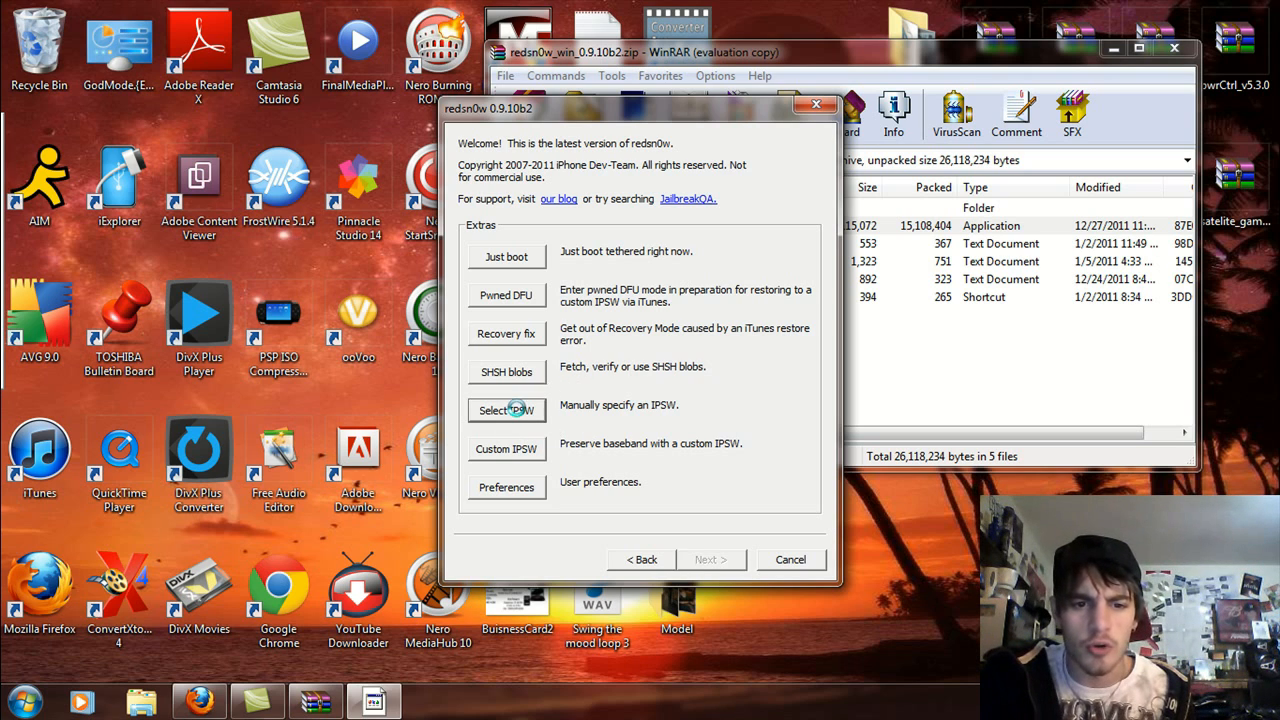
{"action": "left_click", "coordinate": [506, 410]}
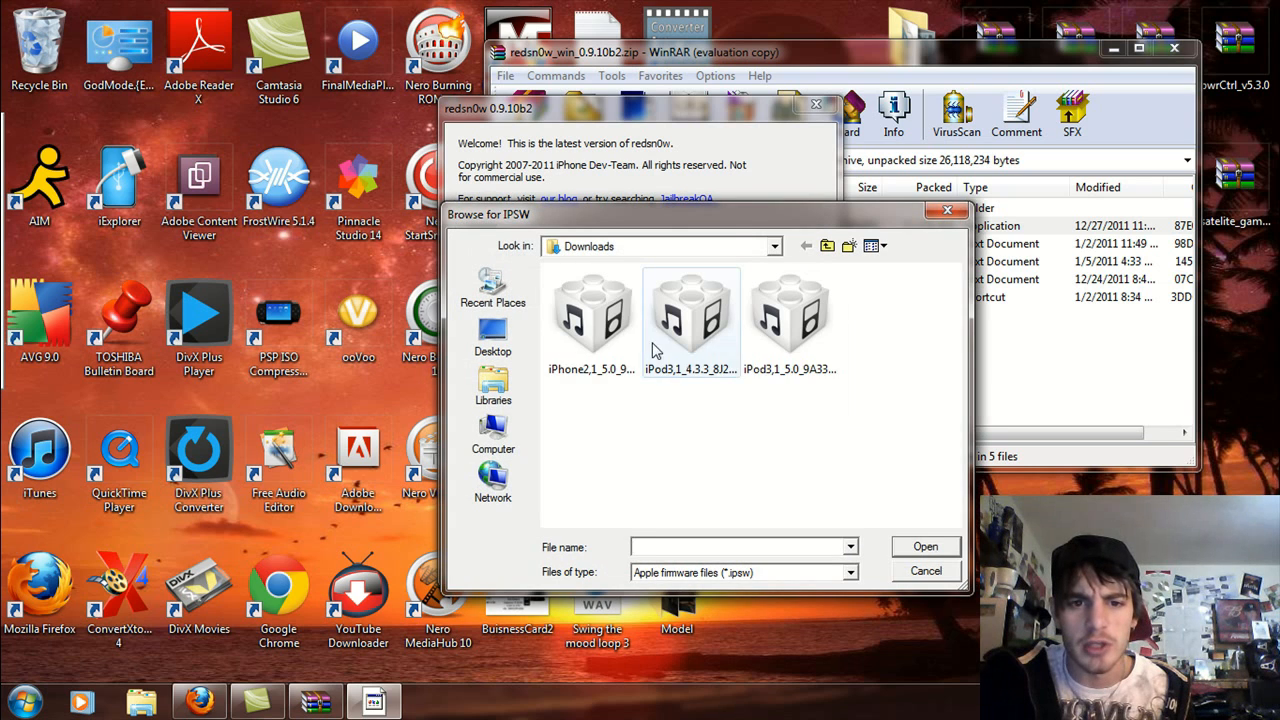
{"action": "left_click", "coordinate": [592, 316]}
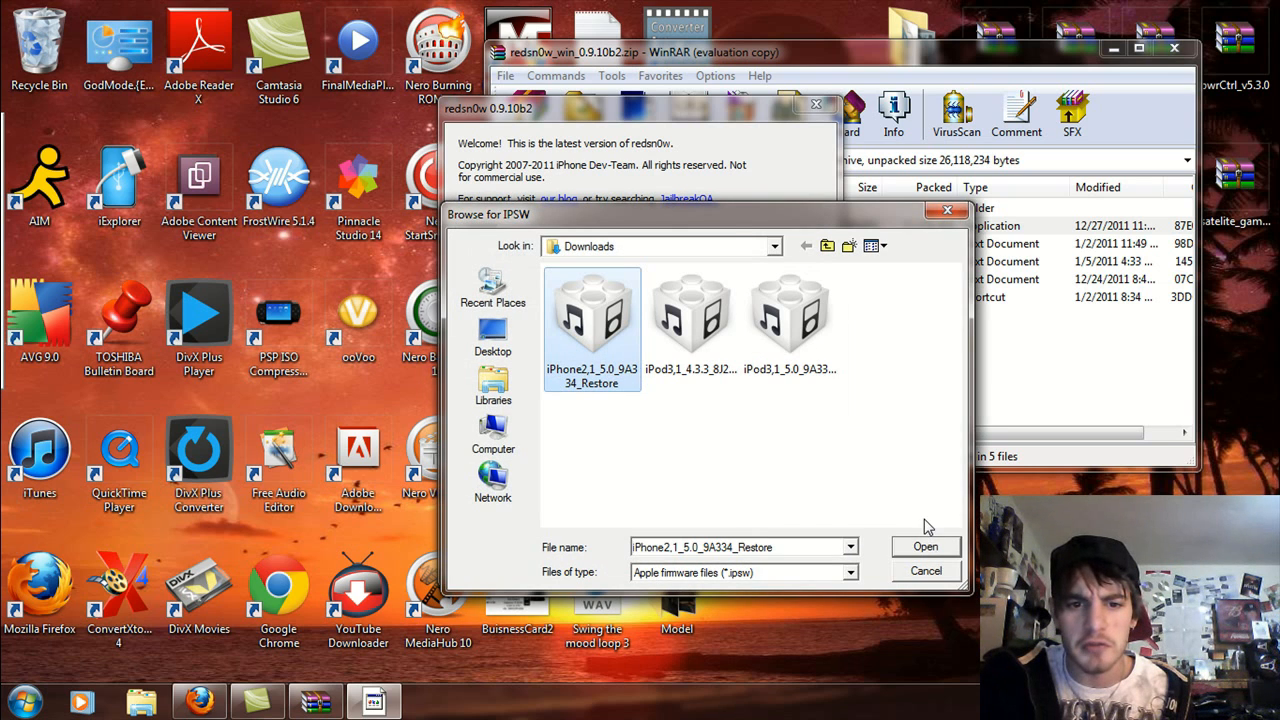
{"action": "left_click", "coordinate": [924, 546]}
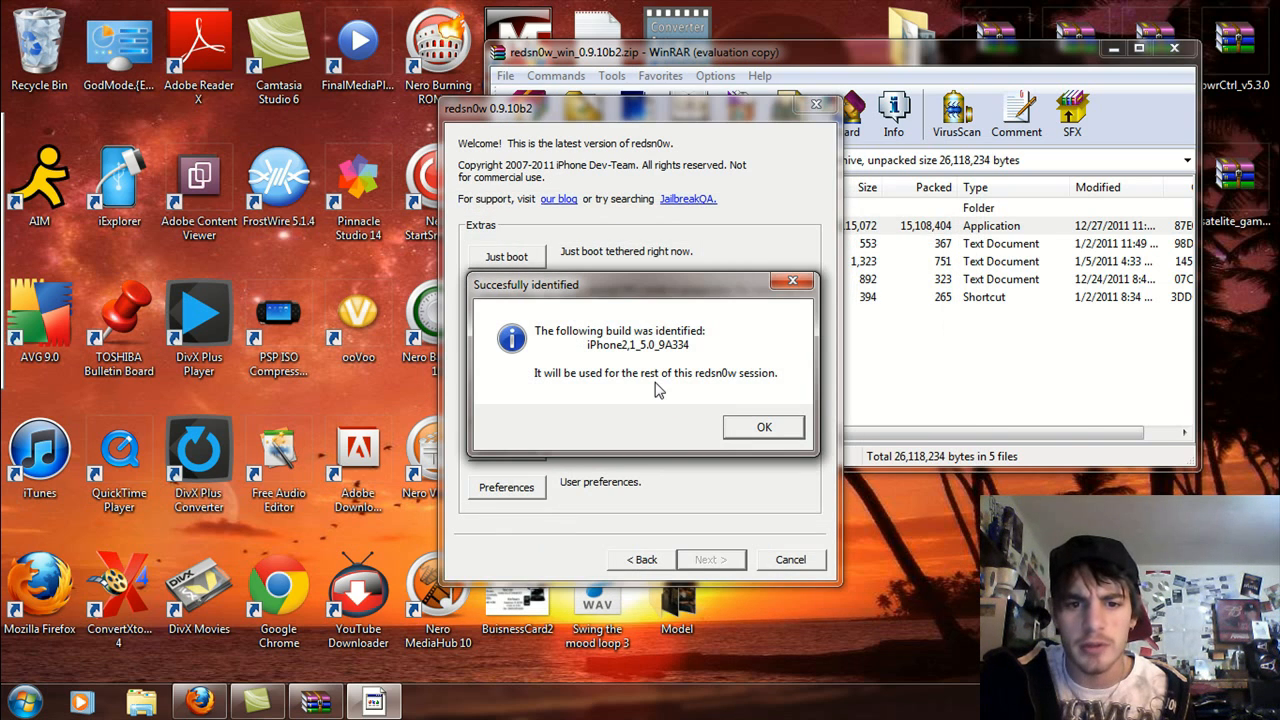
{"action": "left_click", "coordinate": [764, 428]}
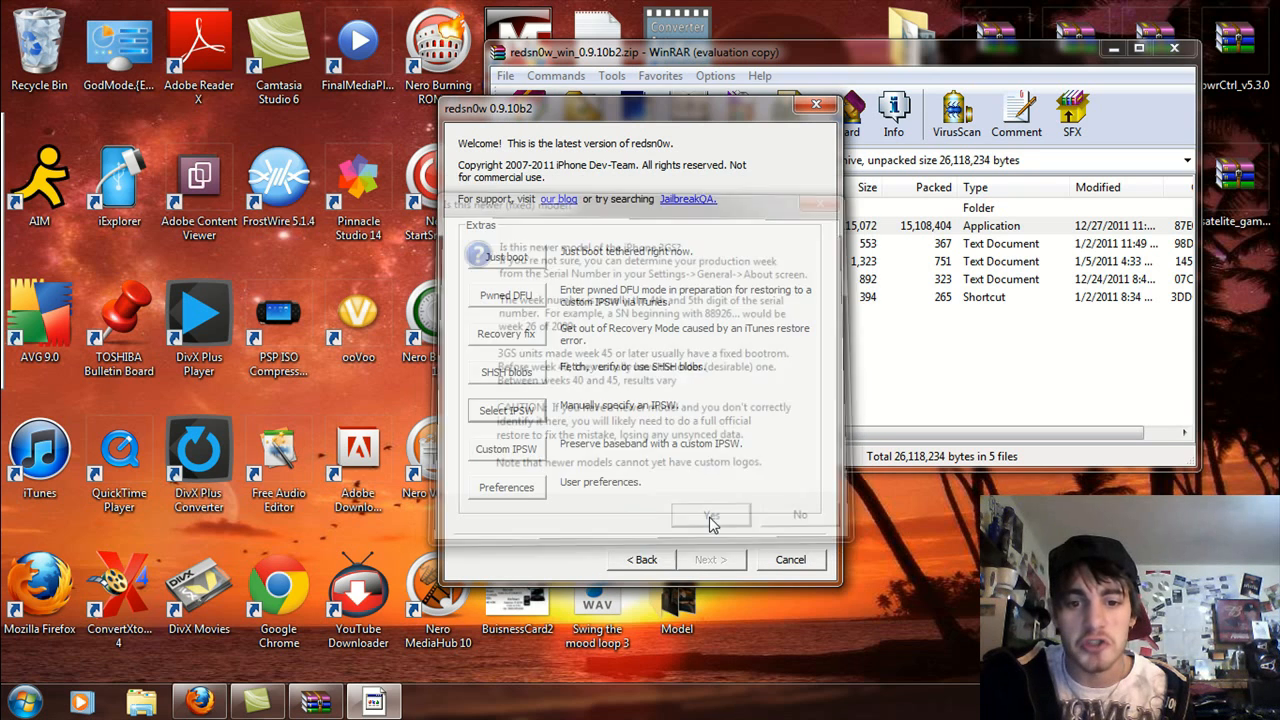
{"action": "left_click", "coordinate": [710, 514]}
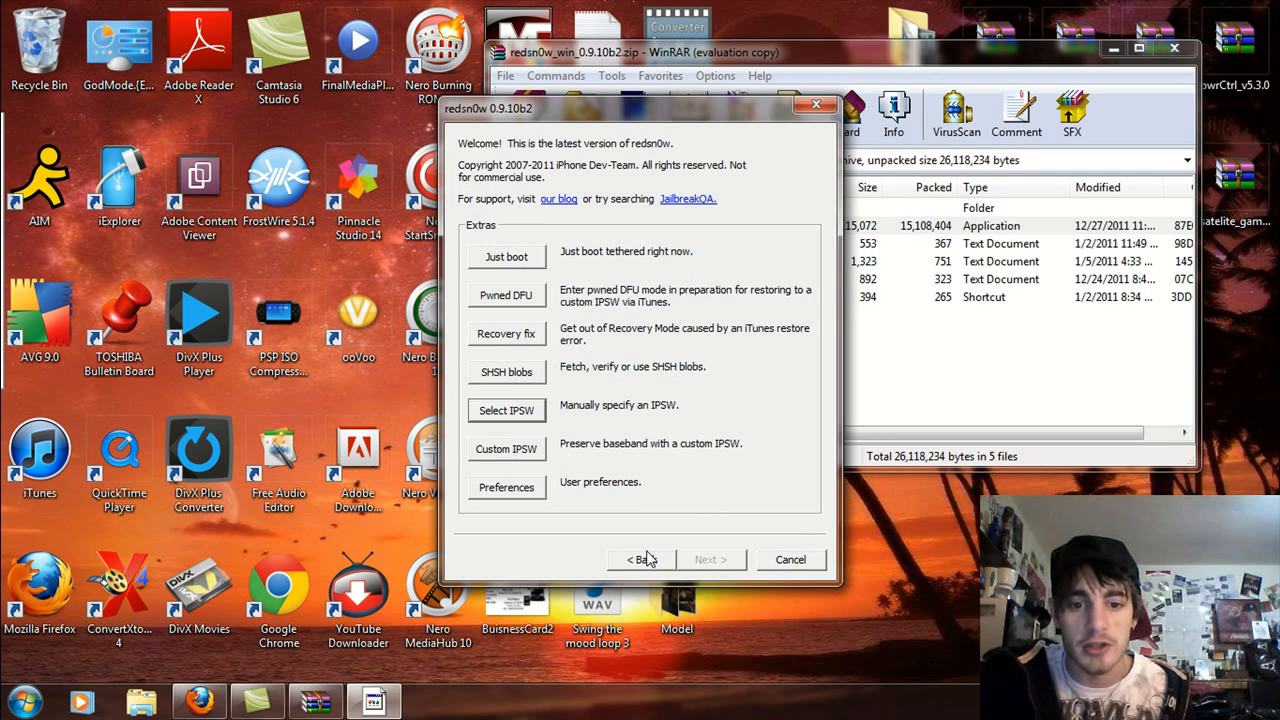
Return to the main screen, start Jailbreak and continue with Install Cydia checked.
{"action": "left_click", "coordinate": [640, 560]}
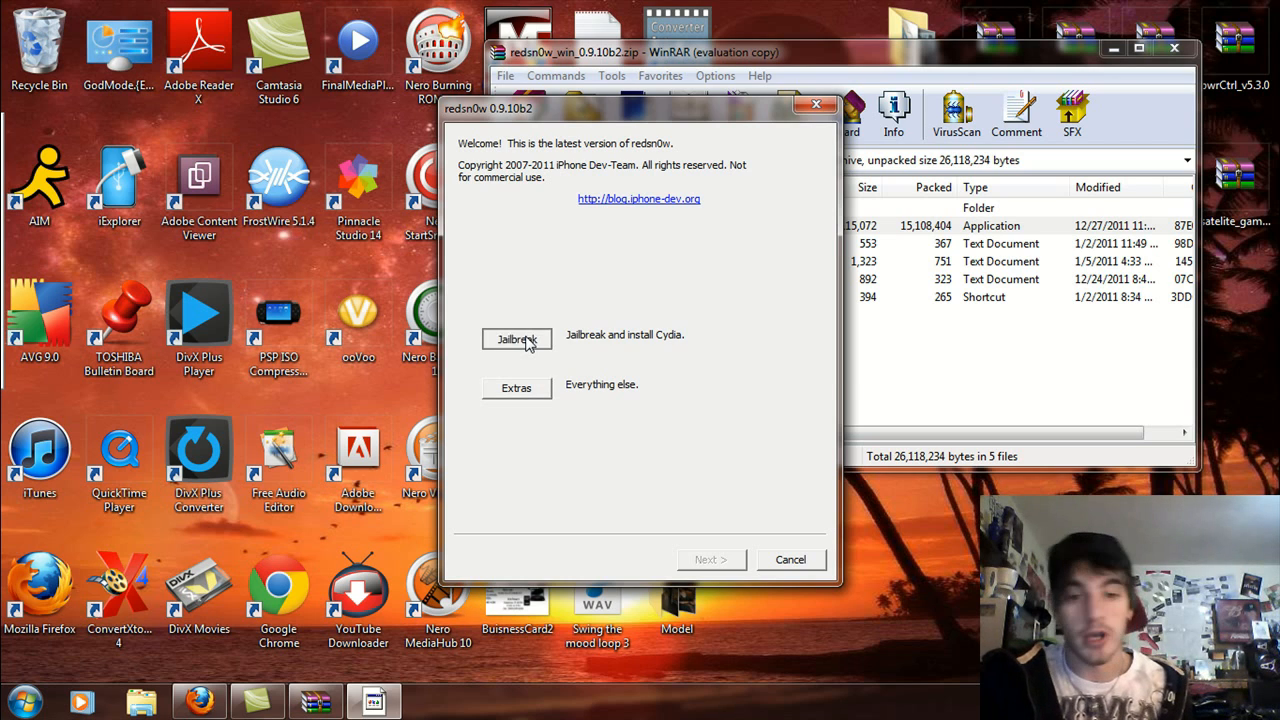
{"action": "left_click", "coordinate": [516, 340]}
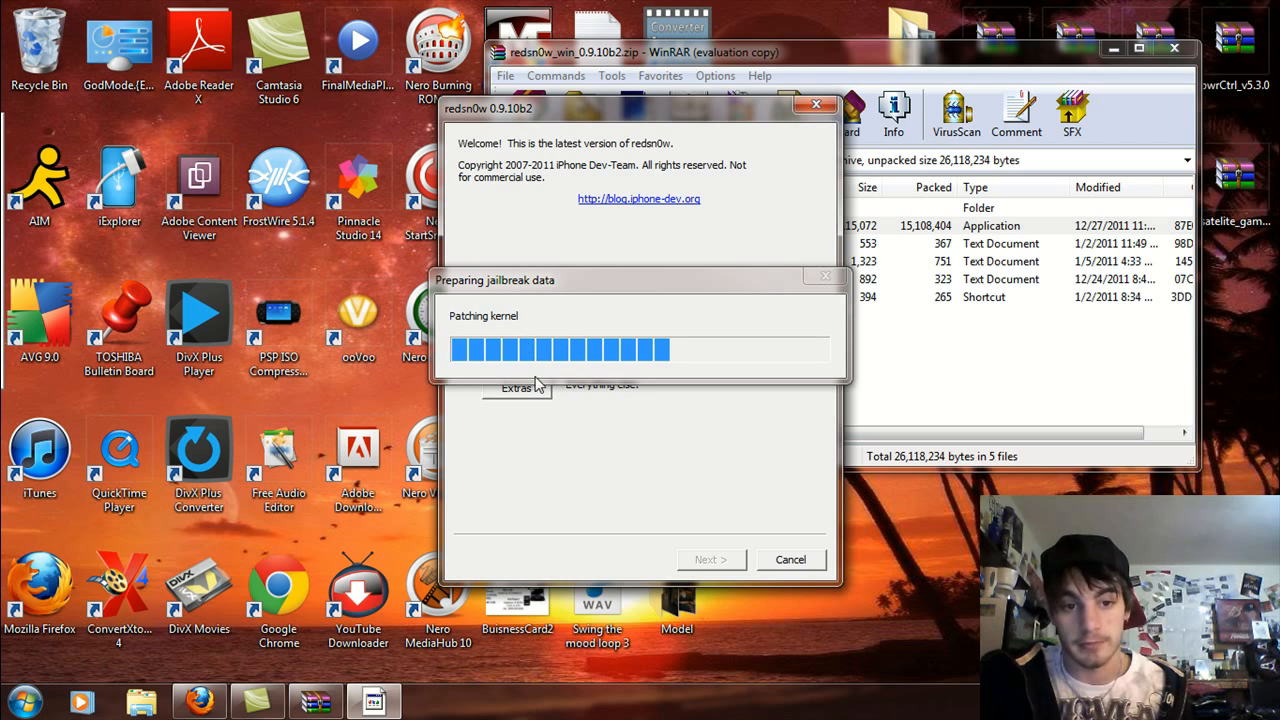
{"action": "mouse_move", "coordinate": [576, 450]}
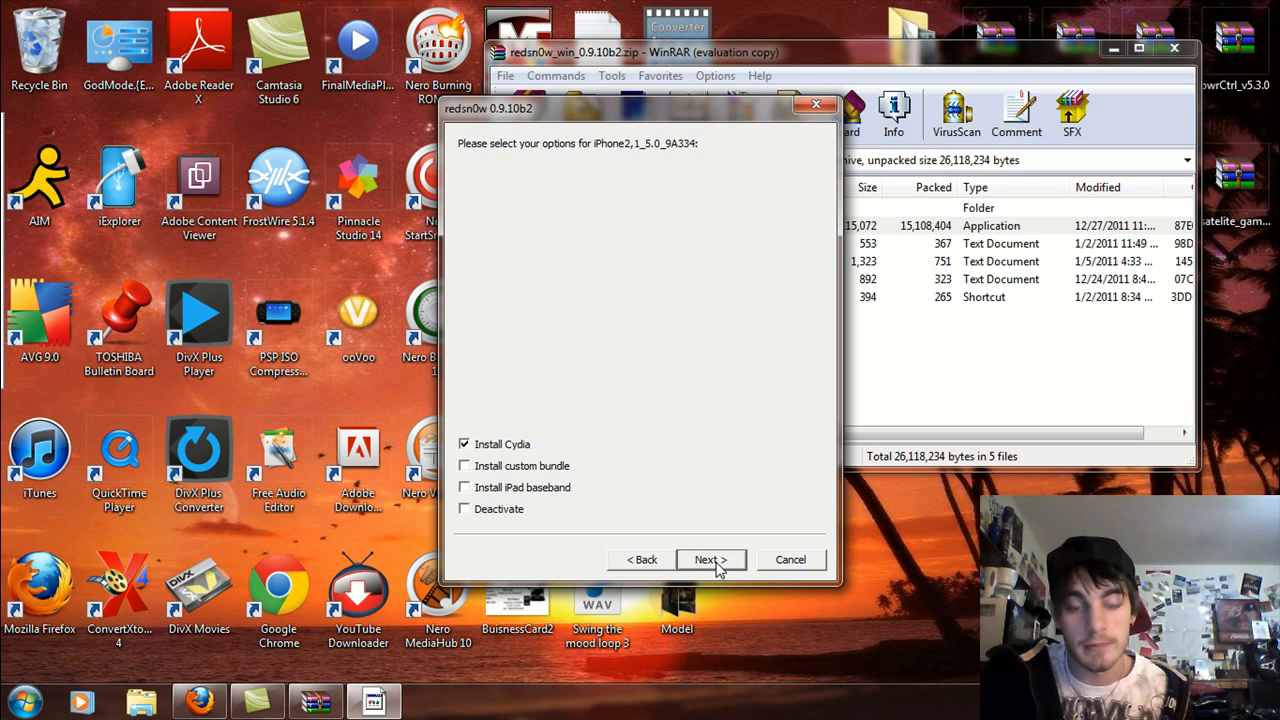
{"action": "left_click", "coordinate": [710, 560]}
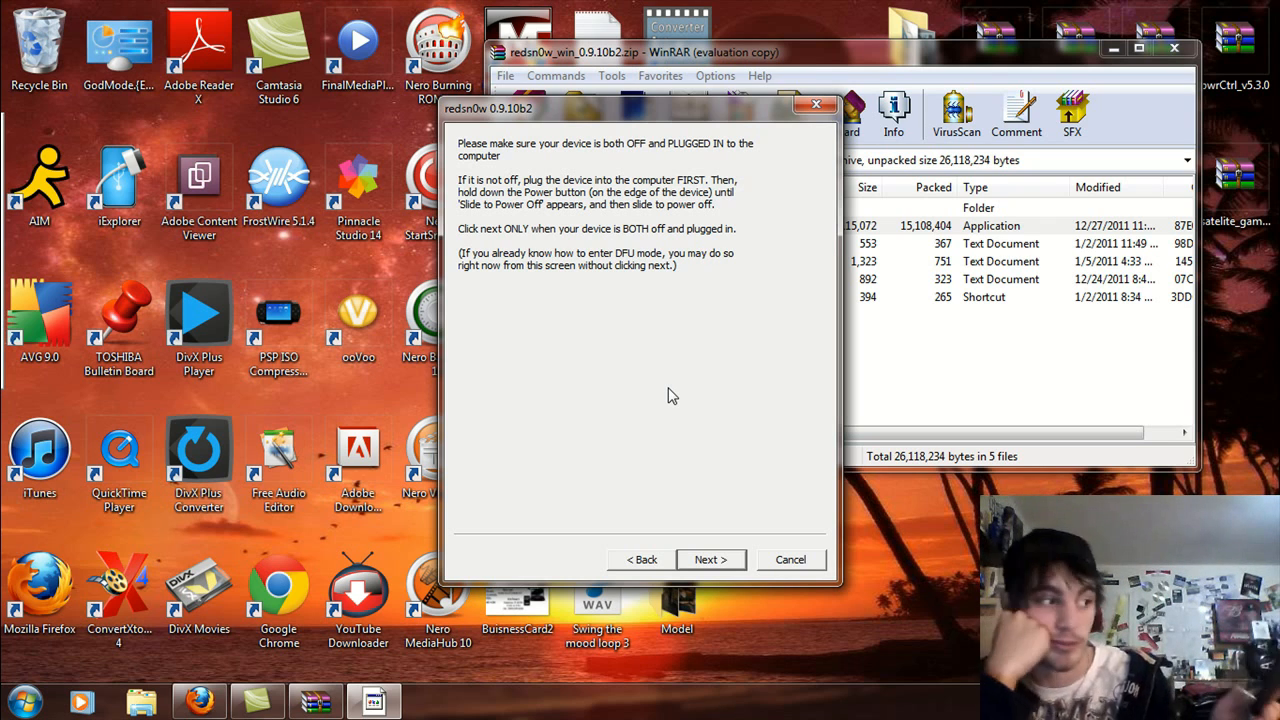
{"action": "left_click", "coordinate": [710, 560]}
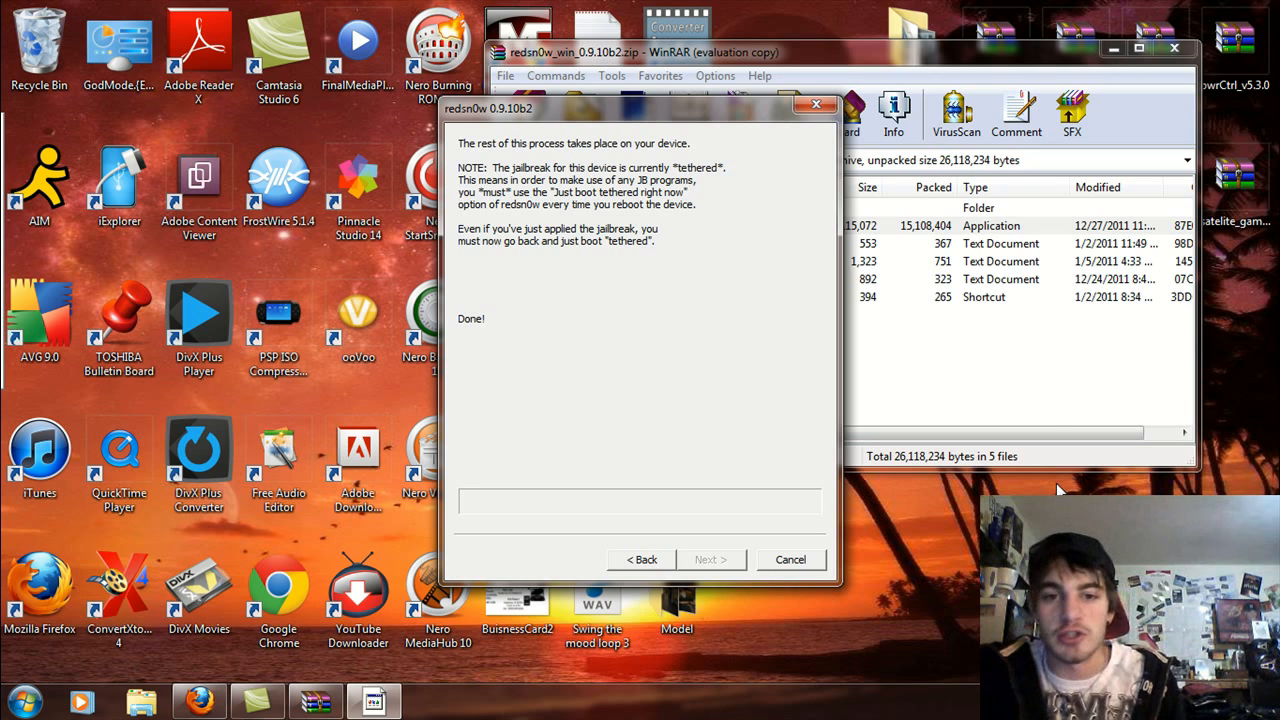
{"action": "mouse_move", "coordinate": [822, 368]}
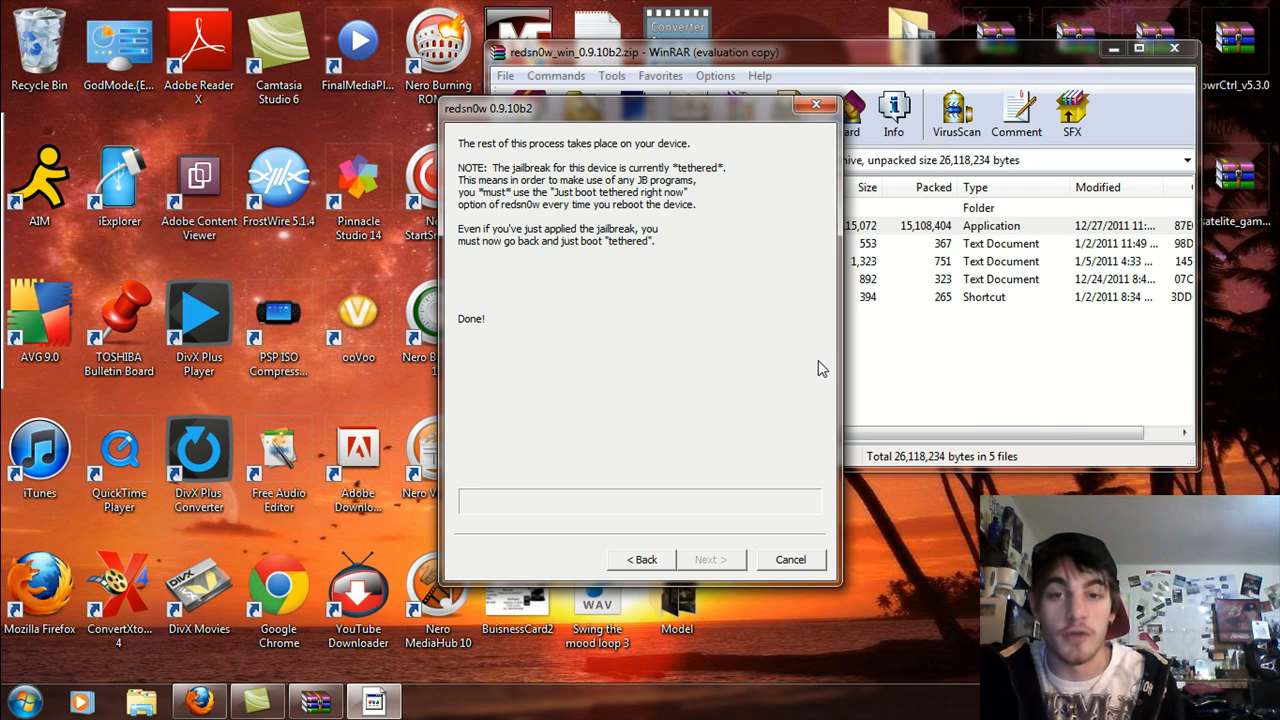
{"action": "mouse_move", "coordinate": [660, 234]}
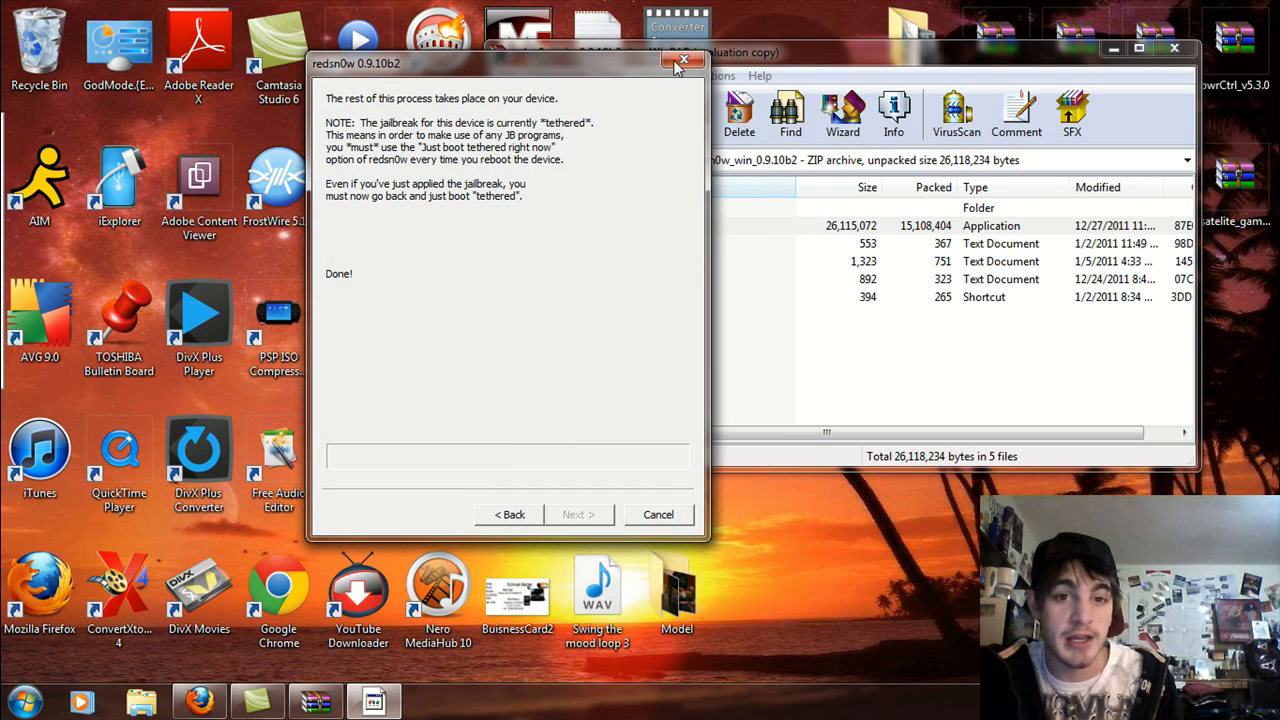
{"action": "mouse_move", "coordinate": [684, 62]}
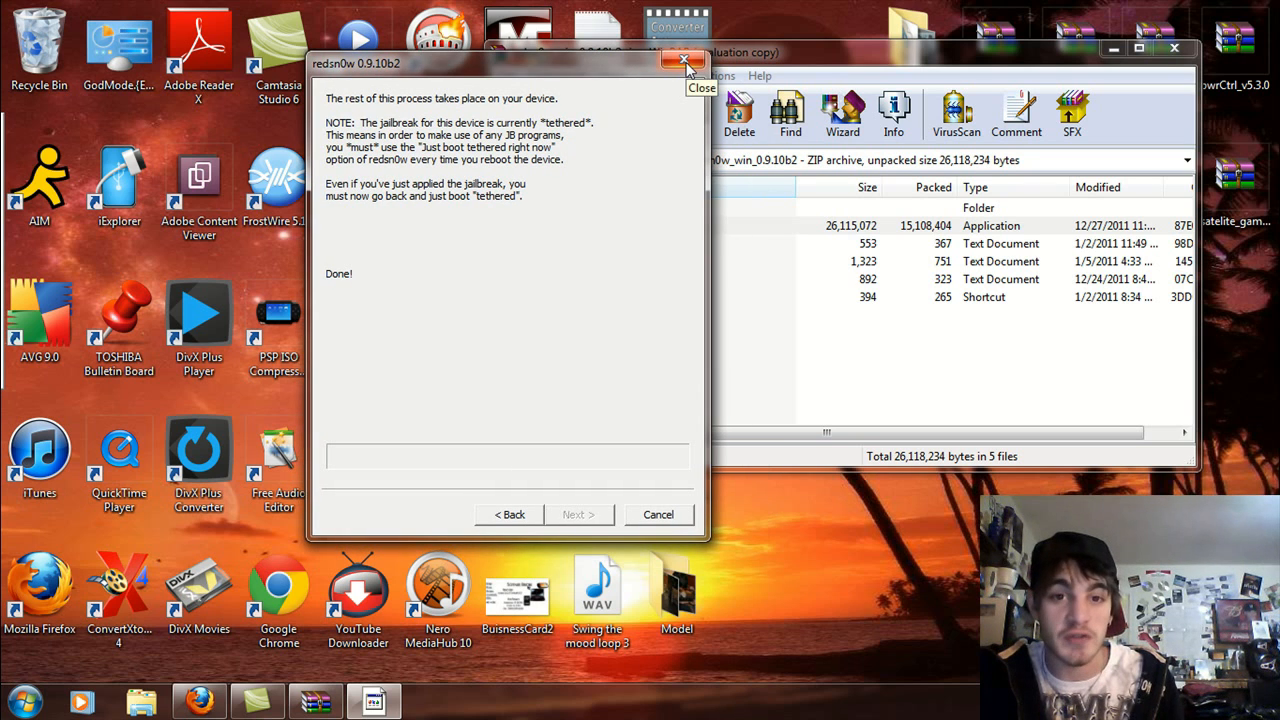
Close the redsn0w window, leaving only the WinRAR archive open.
{"action": "left_click", "coordinate": [684, 62]}
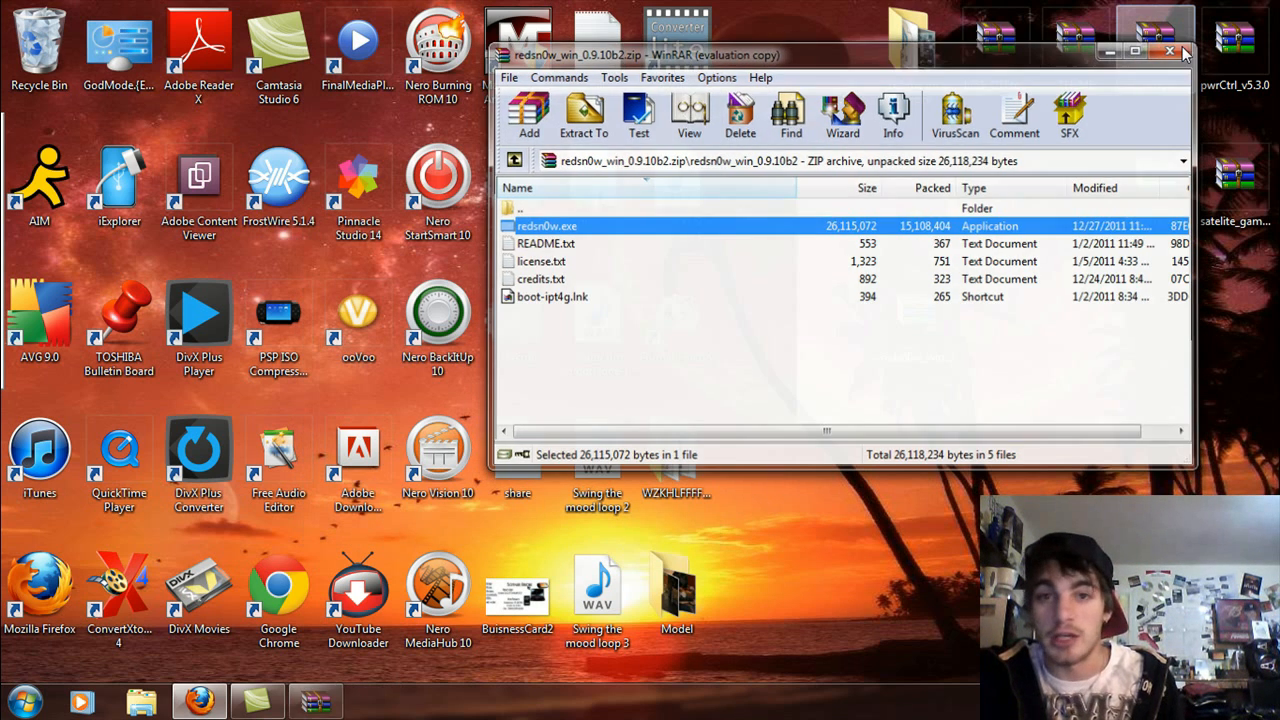
{"action": "left_click", "coordinate": [1168, 52]}
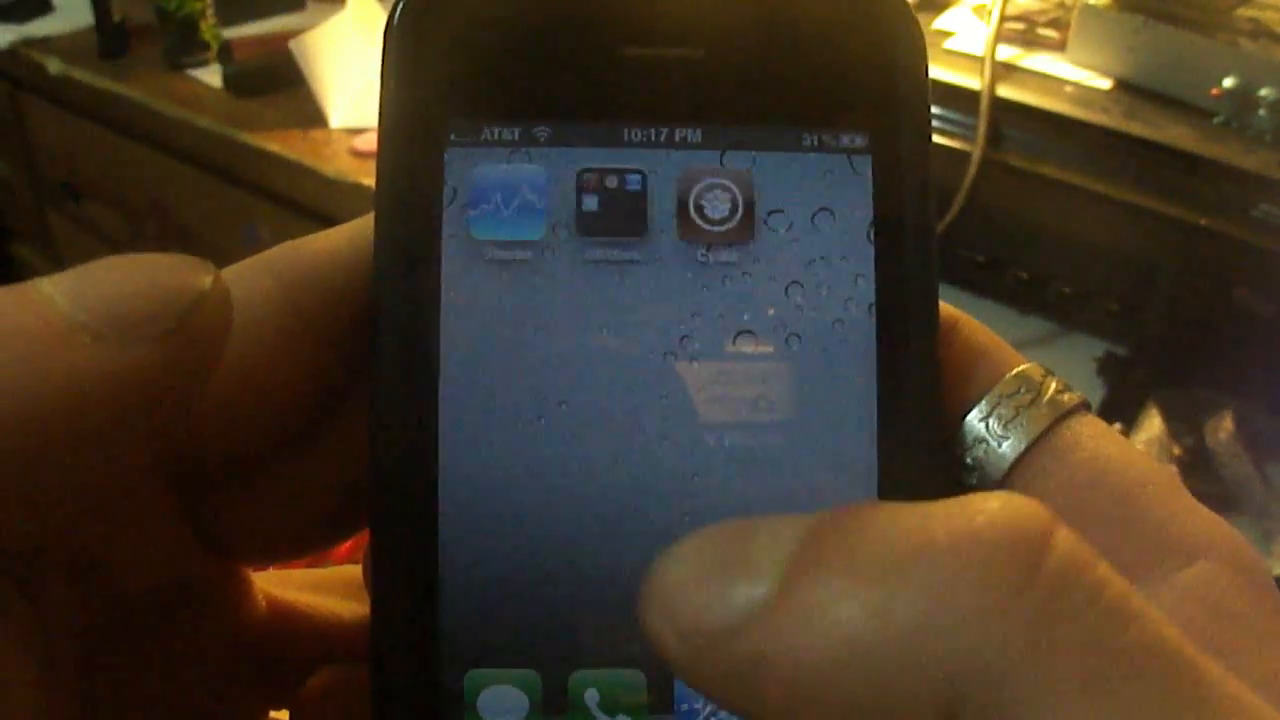
Launch Cydia from the home screen and choose User on the Who Are You? screen.
{"action": "left_click", "coordinate": [710, 204]}
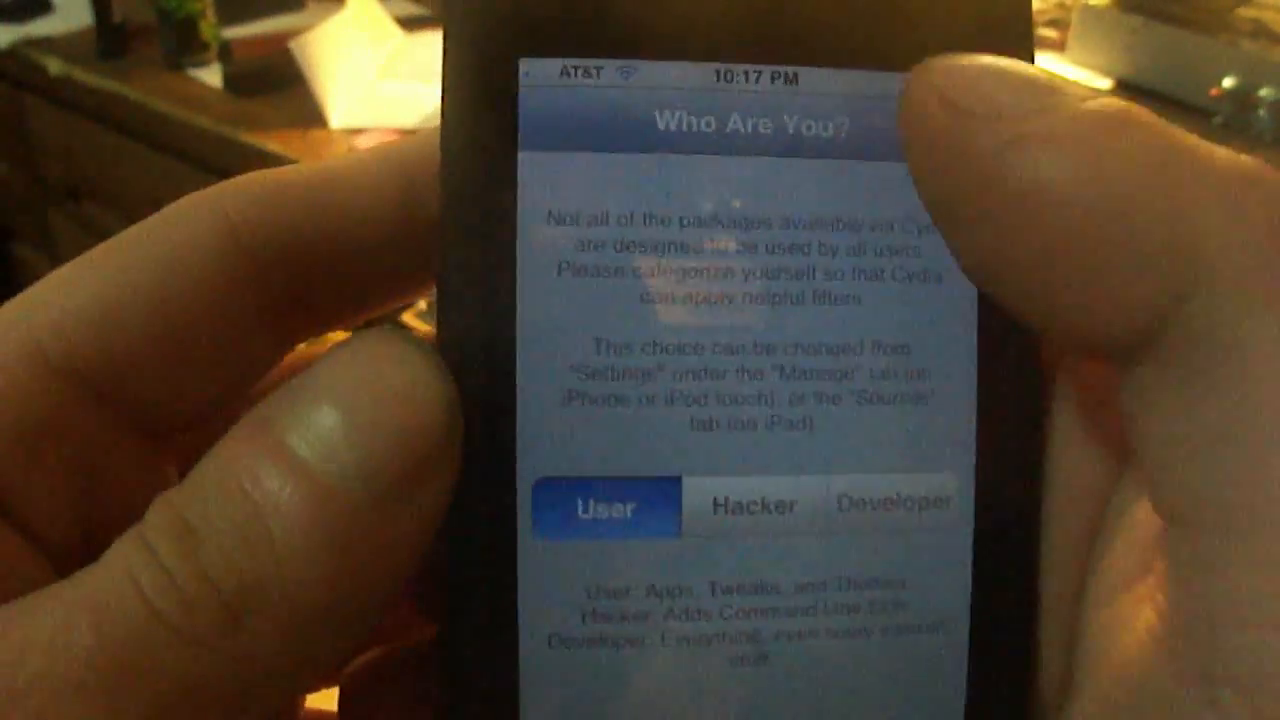
{"action": "left_click", "coordinate": [598, 504]}
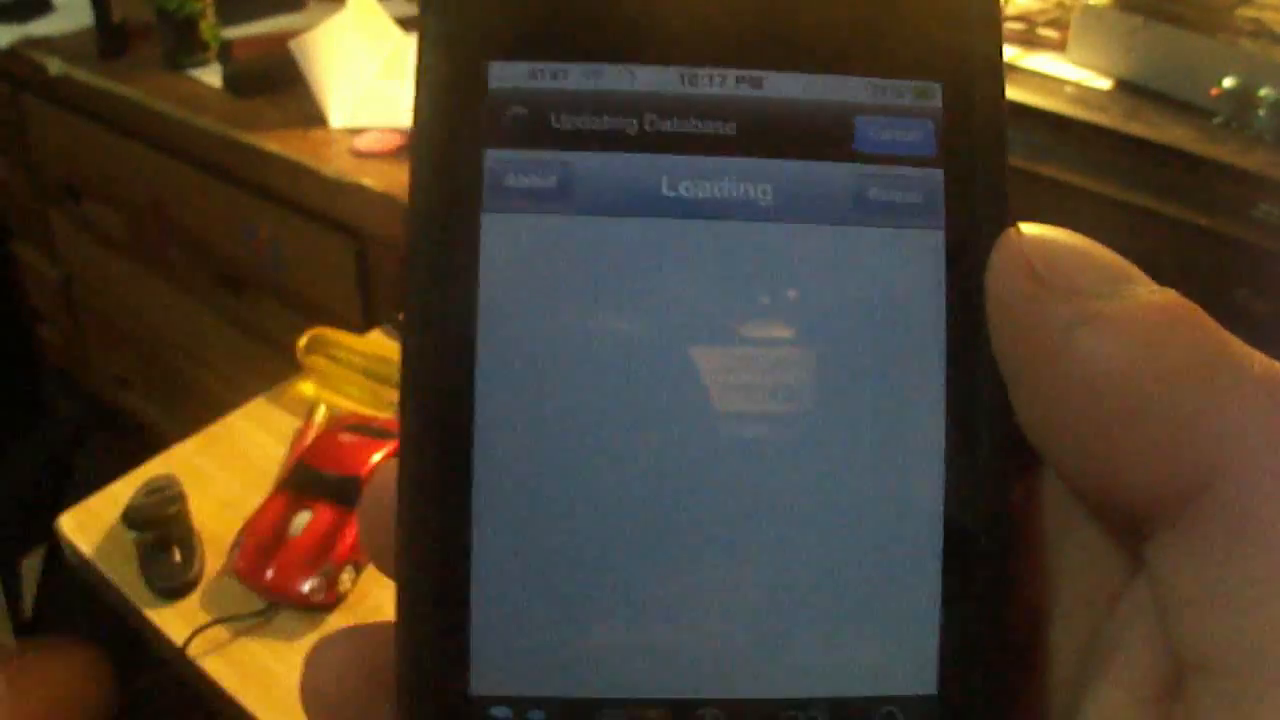